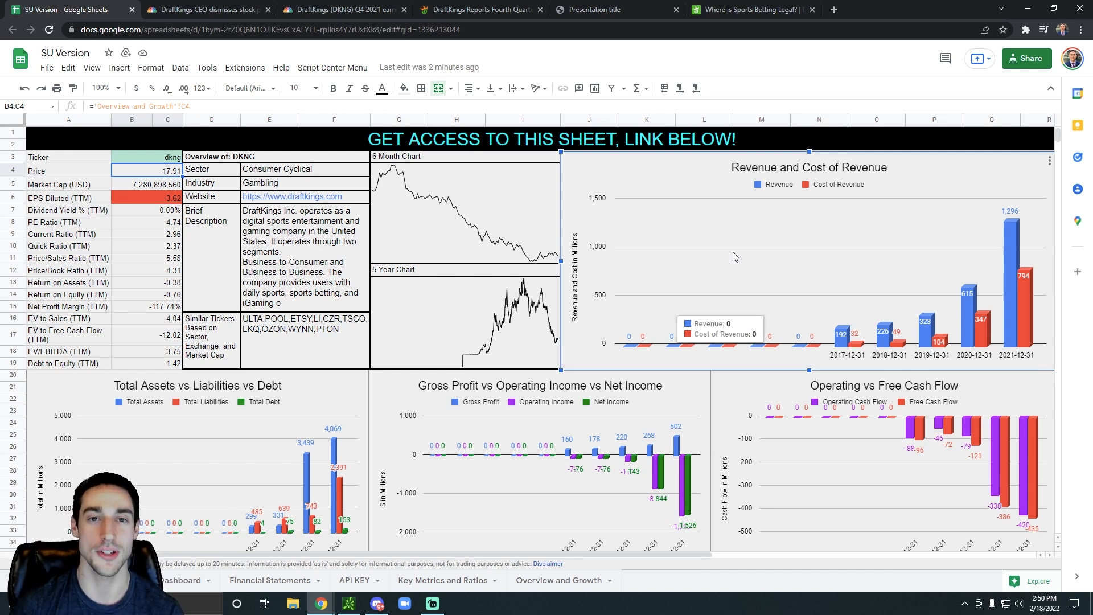
pyautogui.moveTo(746, 276)
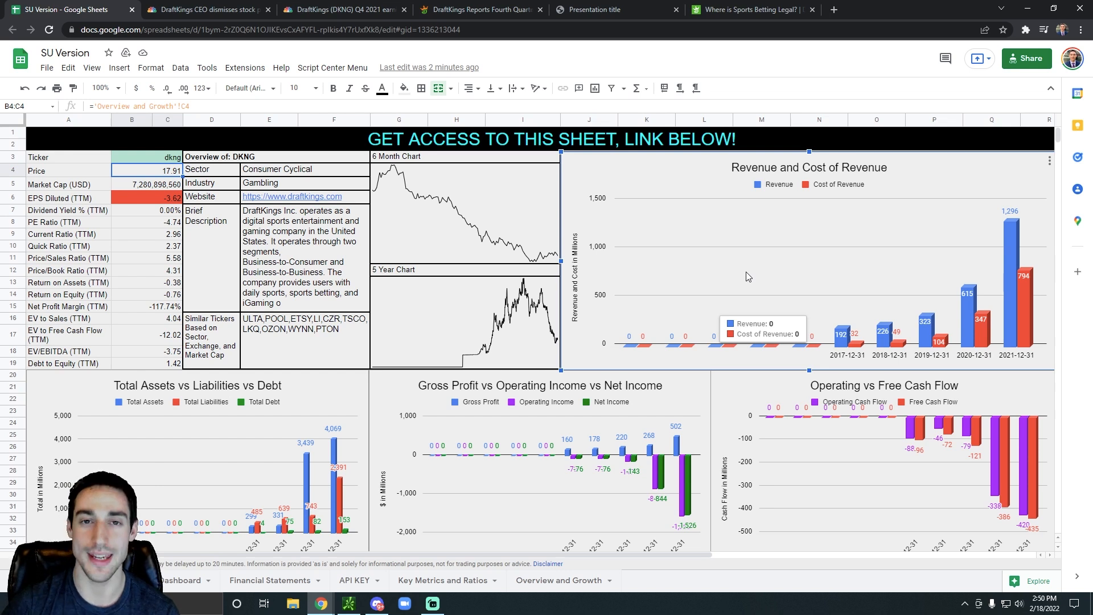
pyautogui.moveTo(895, 328)
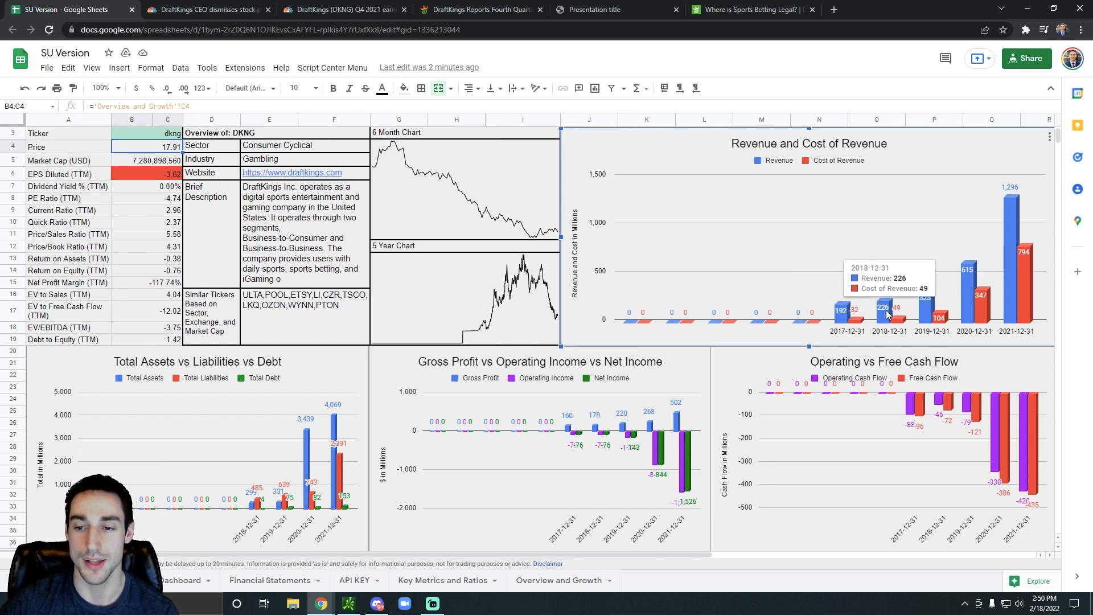
pyautogui.moveTo(628, 237)
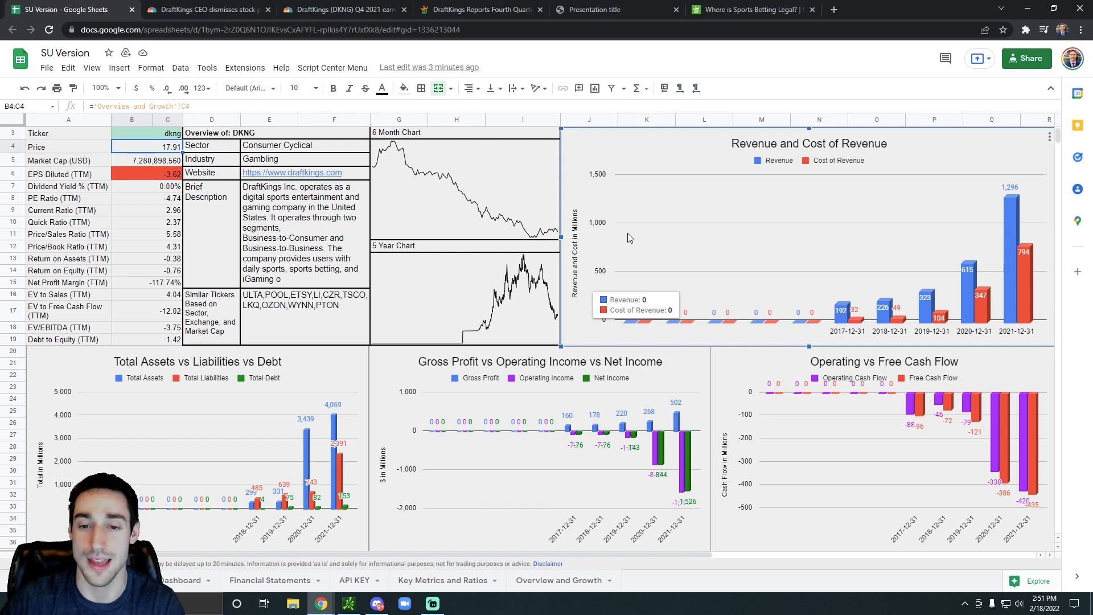
# Step: Scroll the DKNG dashboard down to the Quarterly Fundamentals charts and back up
pyautogui.scroll(3)
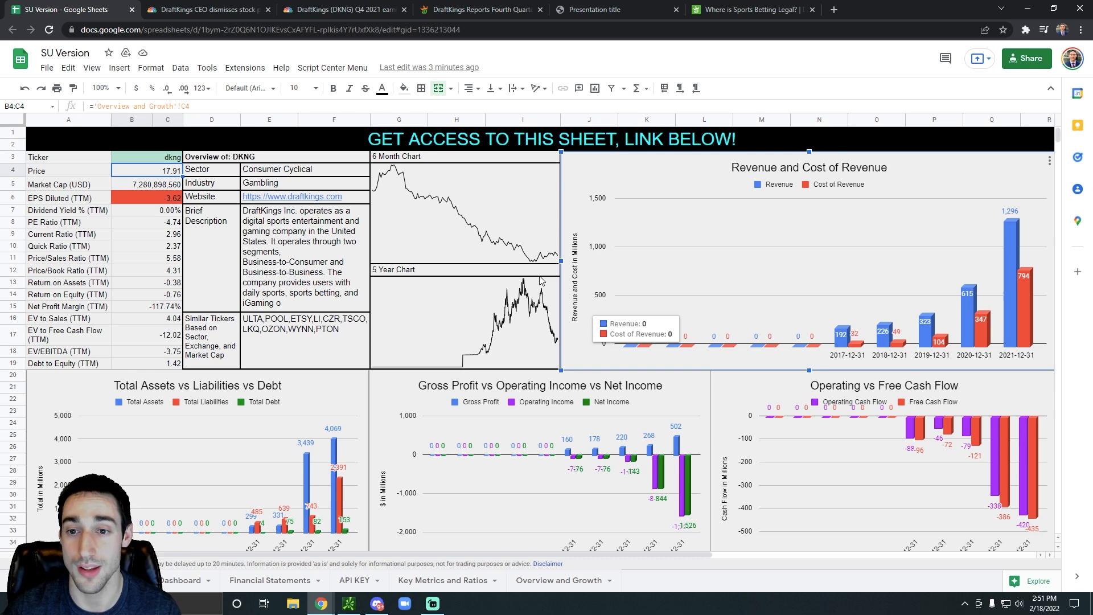
pyautogui.scroll(-3)
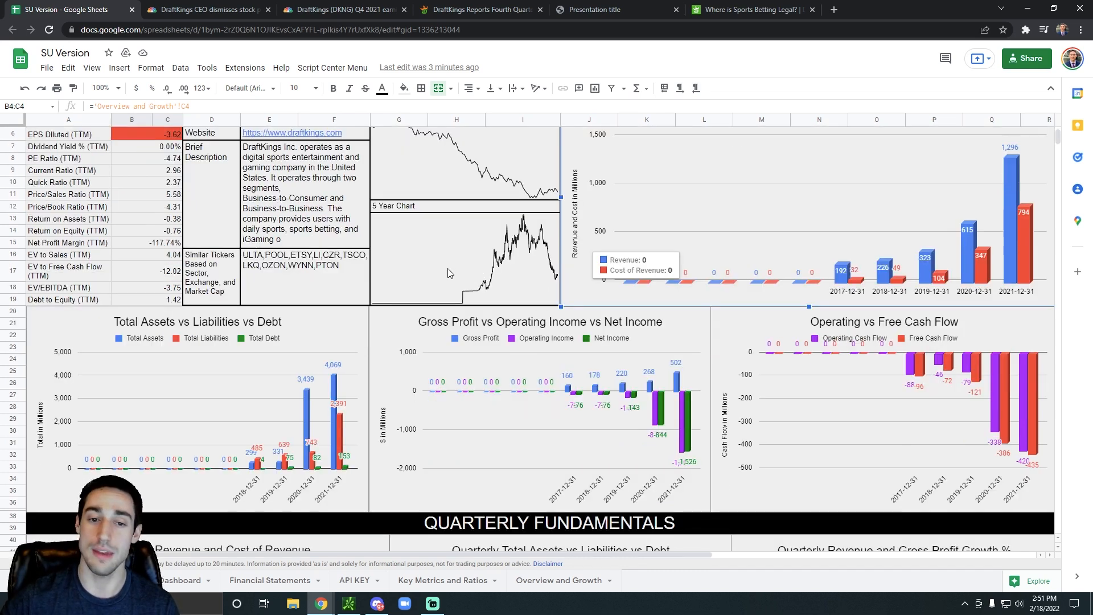
pyautogui.scroll(-3)
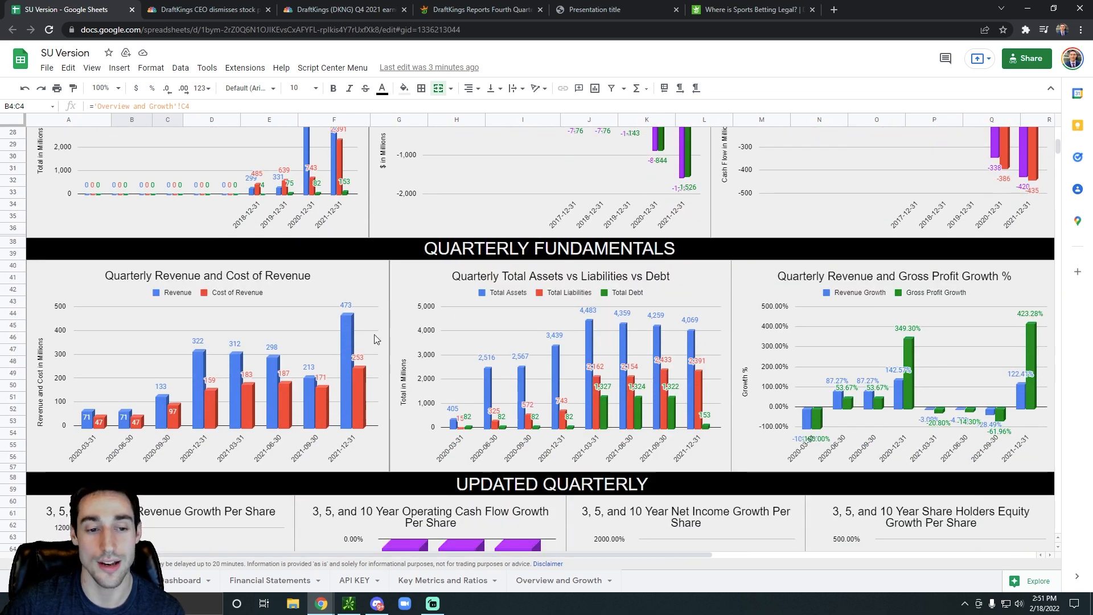
pyautogui.scroll(-3)
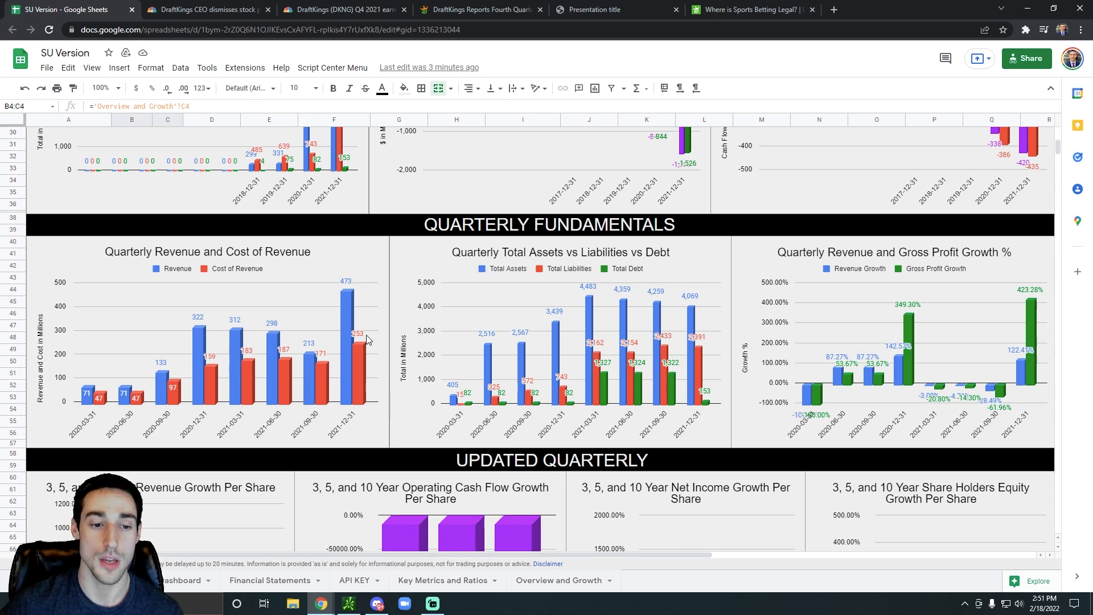
pyautogui.moveTo(367, 288)
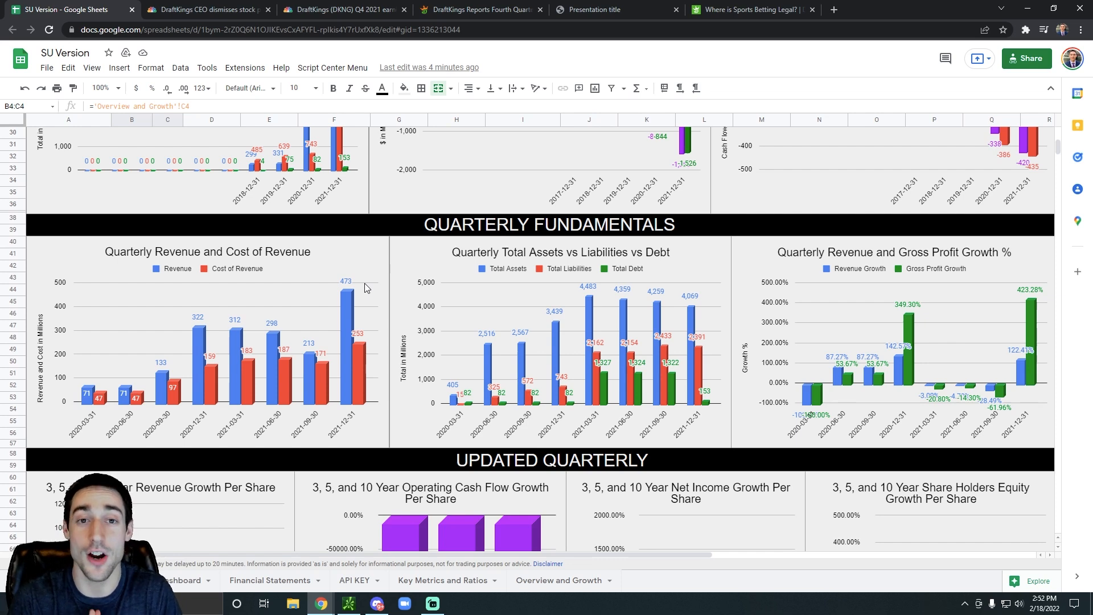
pyautogui.scroll(3)
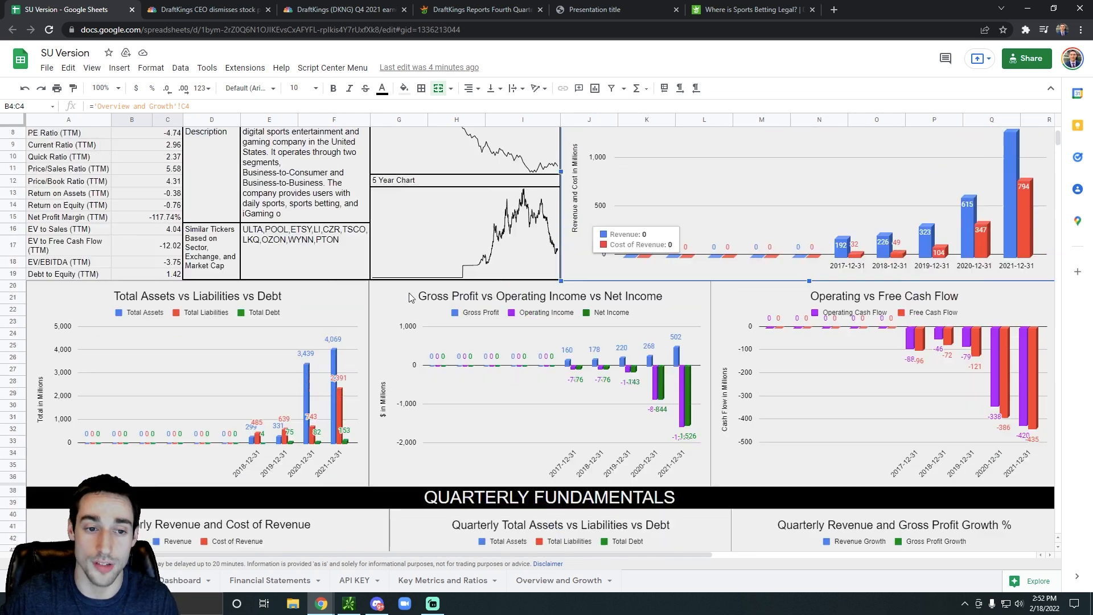
pyautogui.scroll(3)
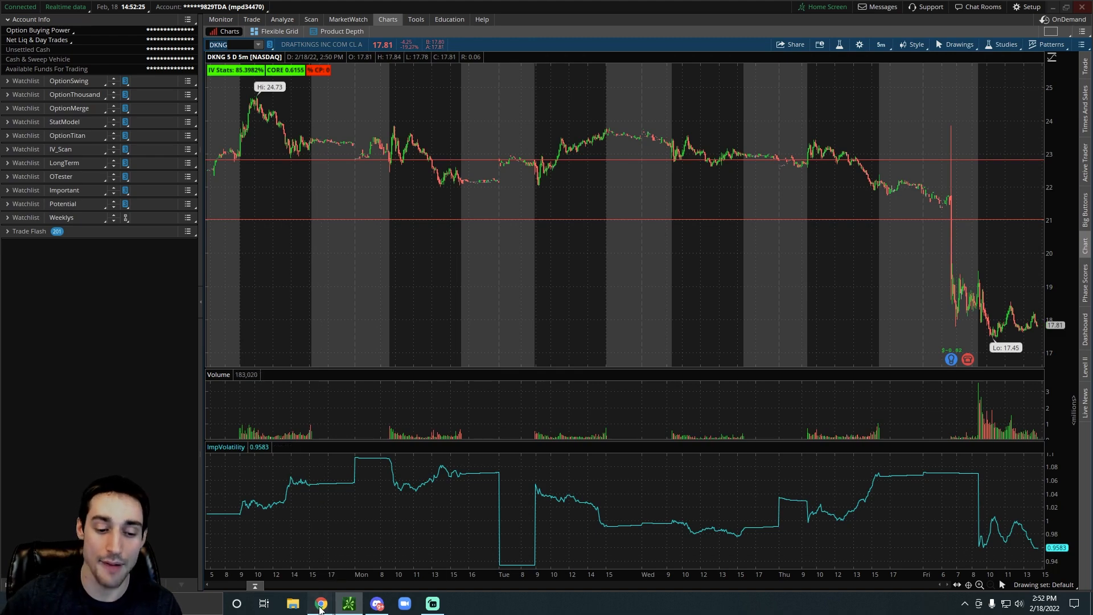
# Step: Bring Chrome forward to the CNBC Q4 2021 earnings article, then return to the DKNG dashboard
pyautogui.click(320, 604)
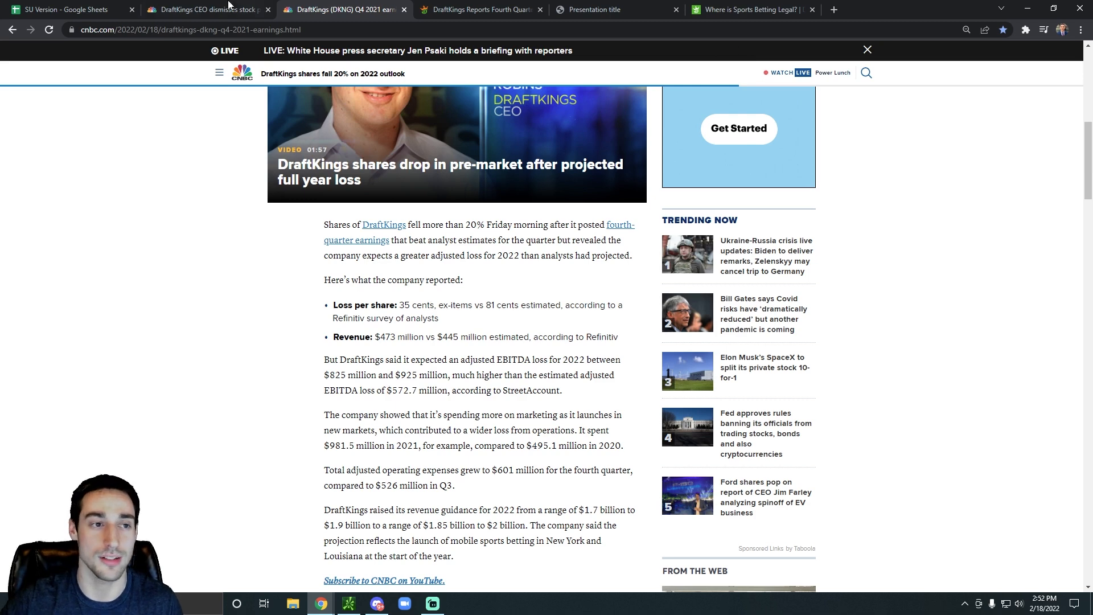
pyautogui.click(66, 10)
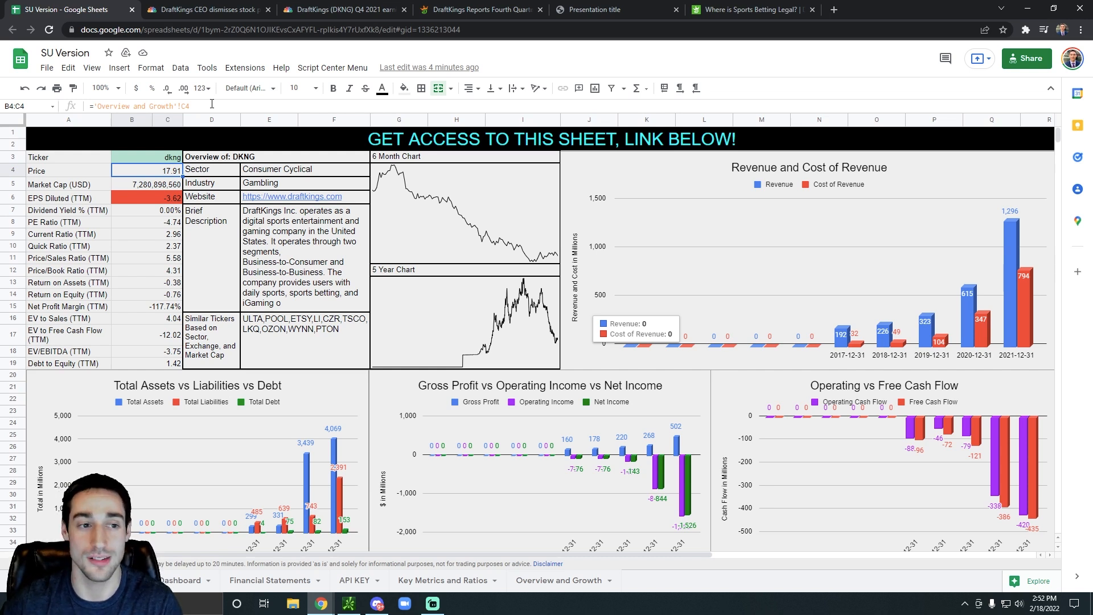
# Step: Change the dashboard ticker in C3 to TSLA and scroll through Tesla's charts
pyautogui.click(166, 157)
pyautogui.write('tsla')
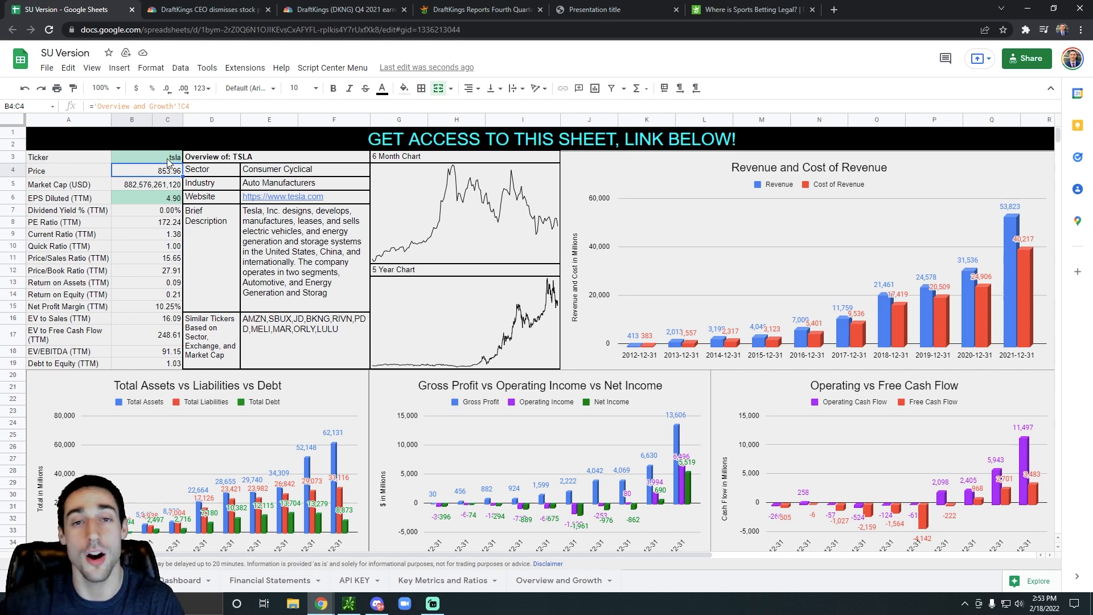
pyautogui.moveTo(380, 203)
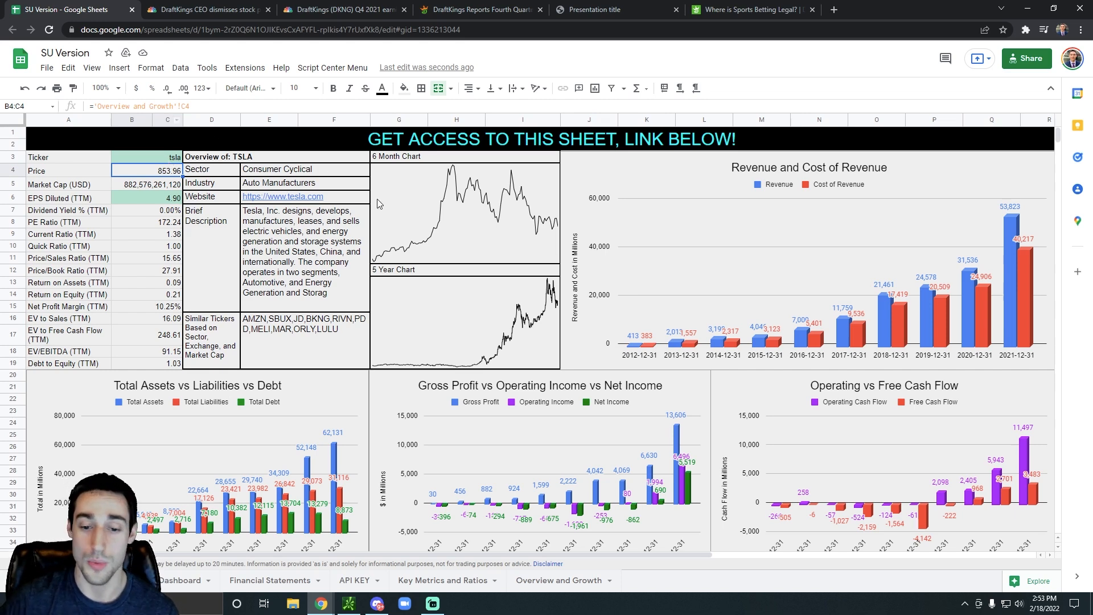
pyautogui.scroll(-3)
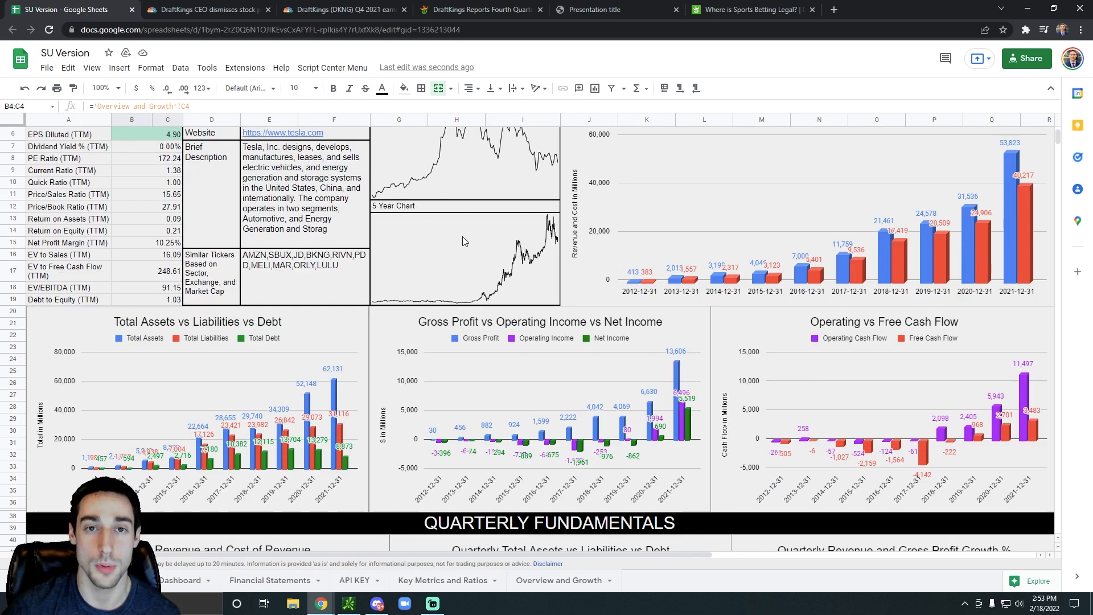
pyautogui.moveTo(654, 308)
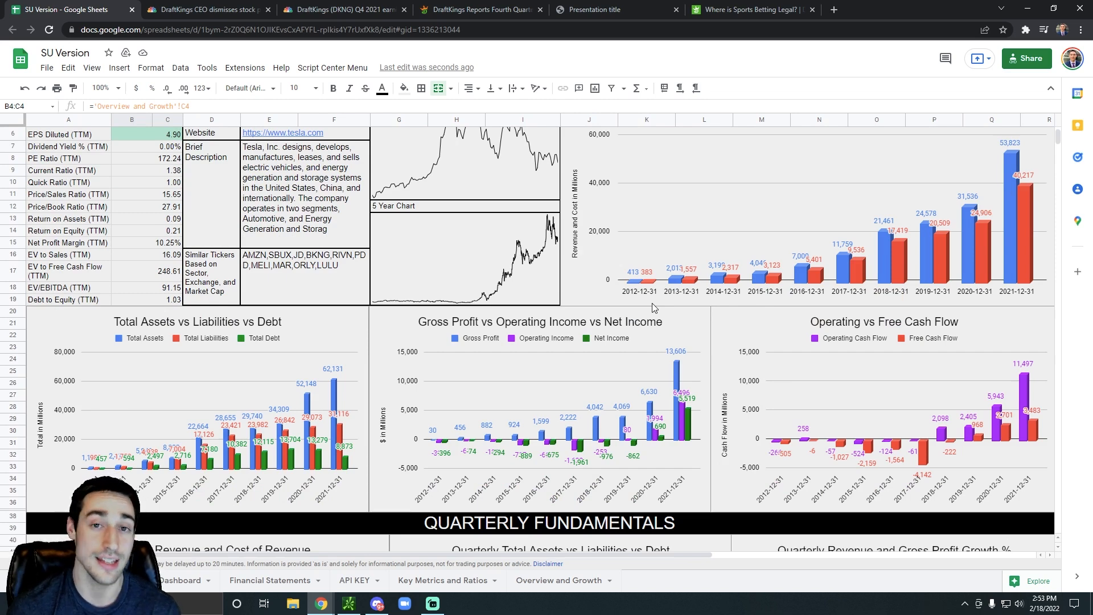
pyautogui.moveTo(554, 403)
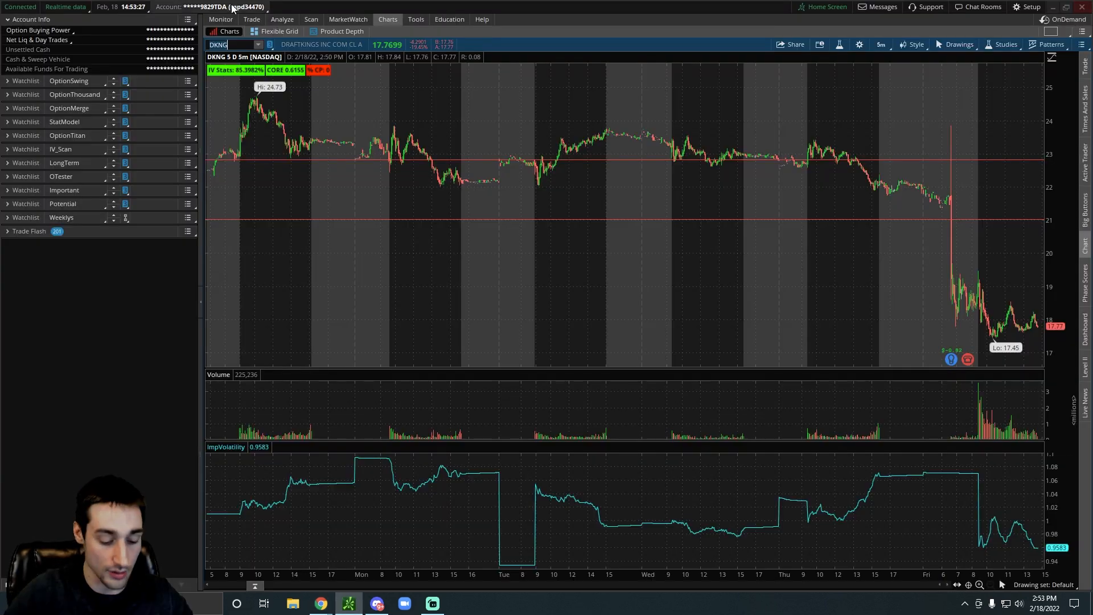
# Step: Chart TSLA in thinkorswim on a five-year daily time frame, then return to Chrome
pyautogui.write('TSLA')
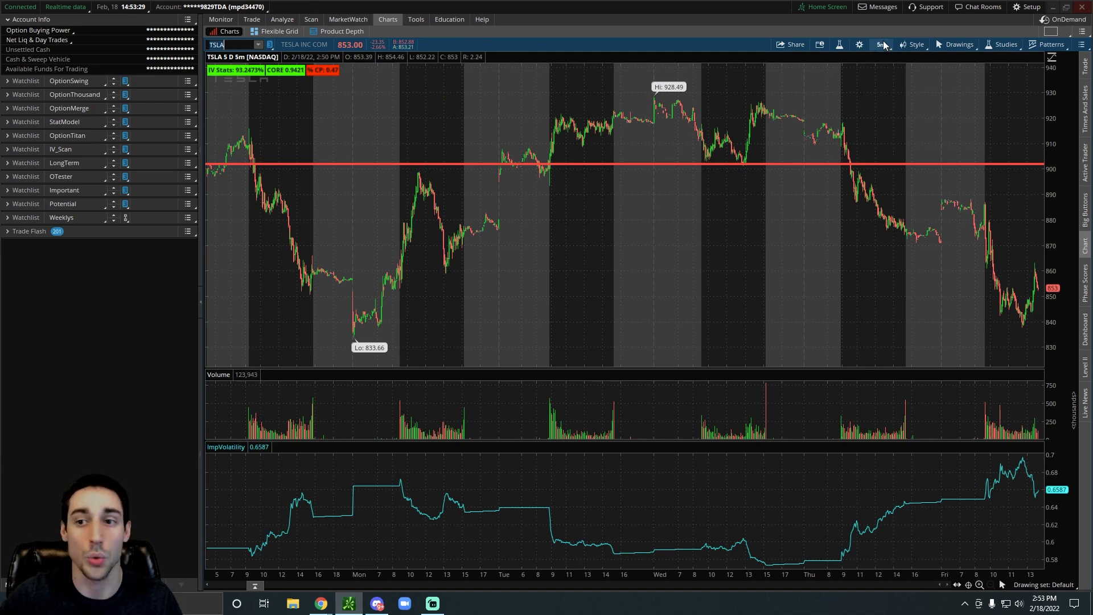
pyautogui.click(881, 44)
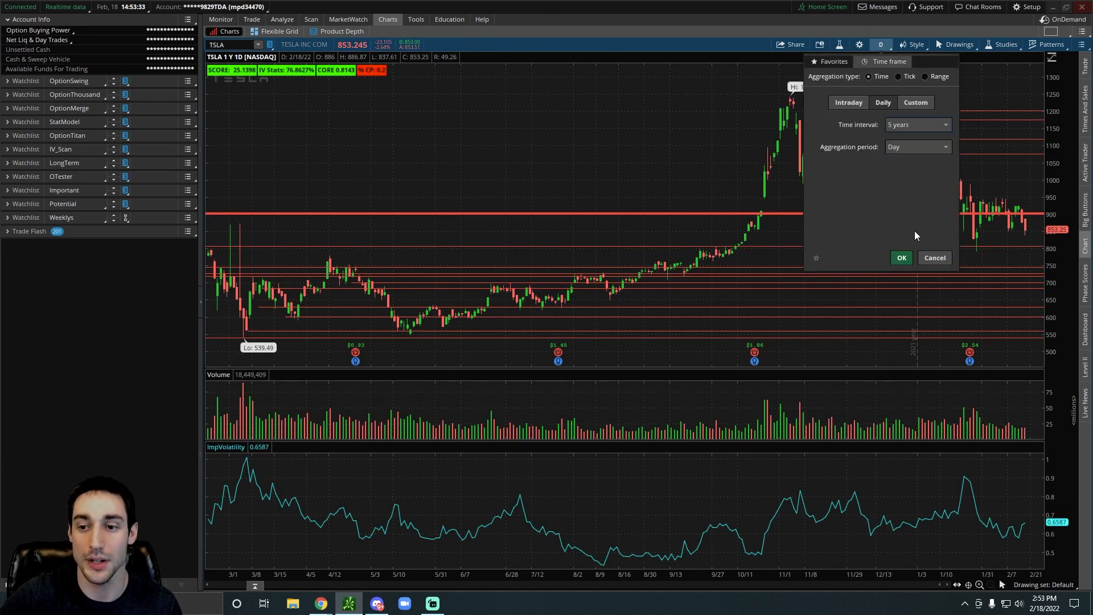
pyautogui.click(901, 257)
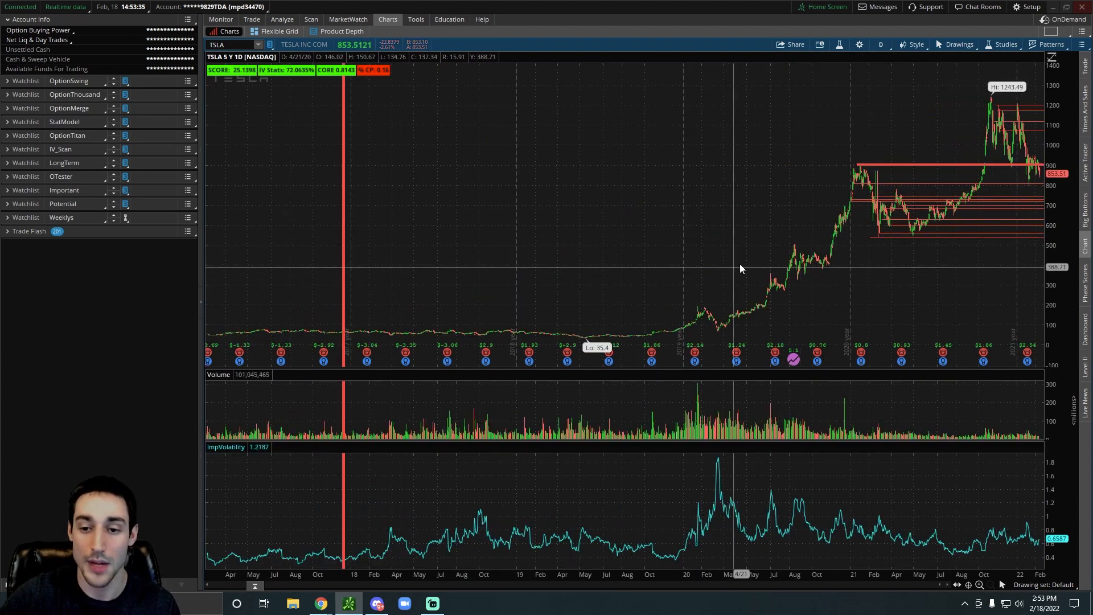
pyautogui.moveTo(755, 252)
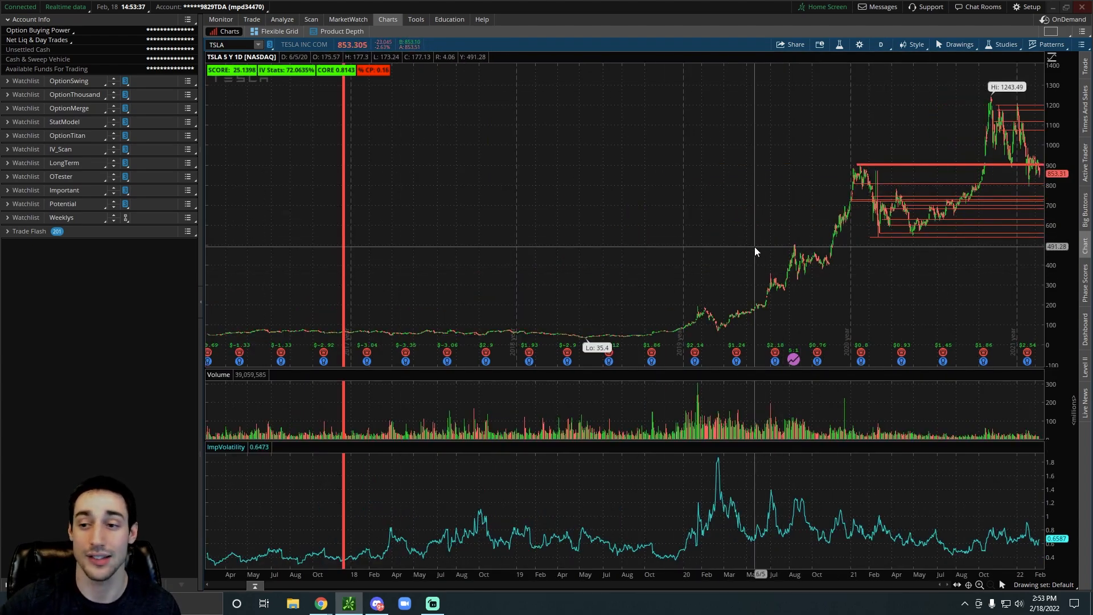
pyautogui.moveTo(668, 302)
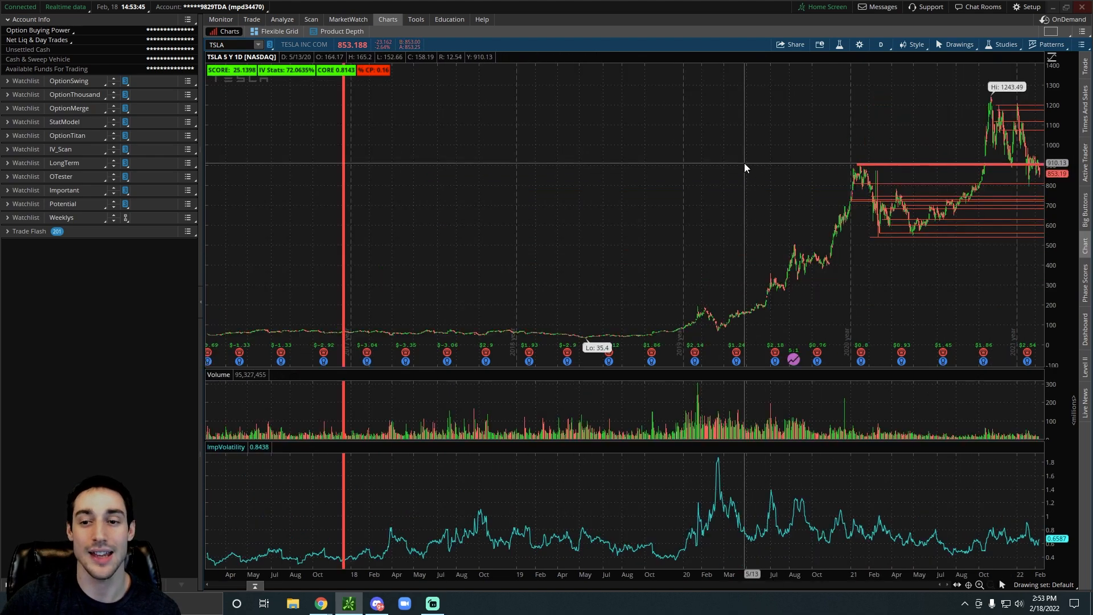
pyautogui.moveTo(730, 187)
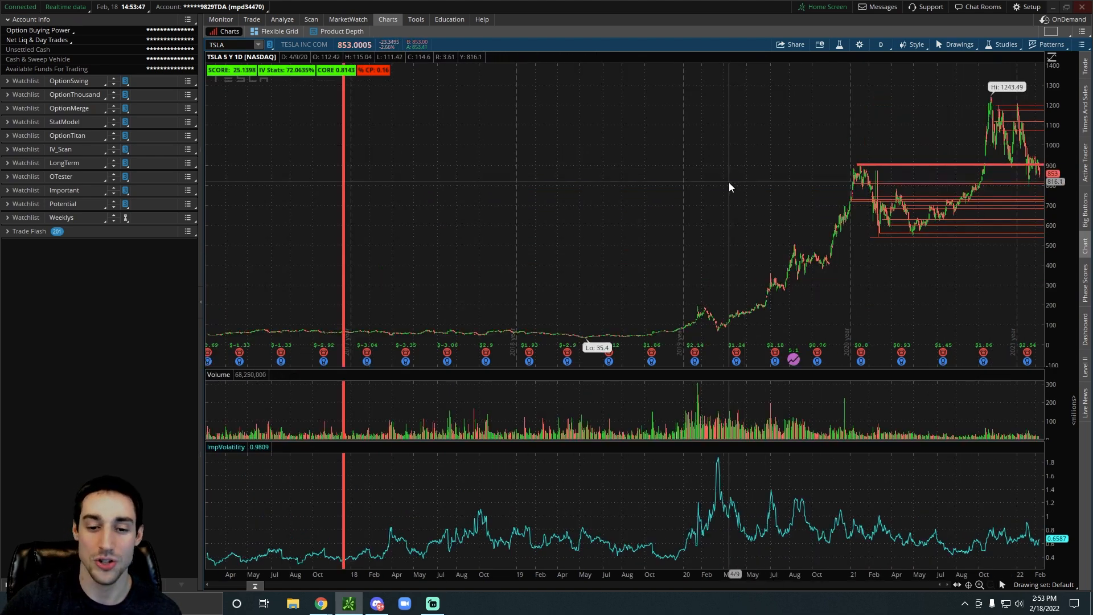
pyautogui.moveTo(713, 204)
pyautogui.write('DKNG')
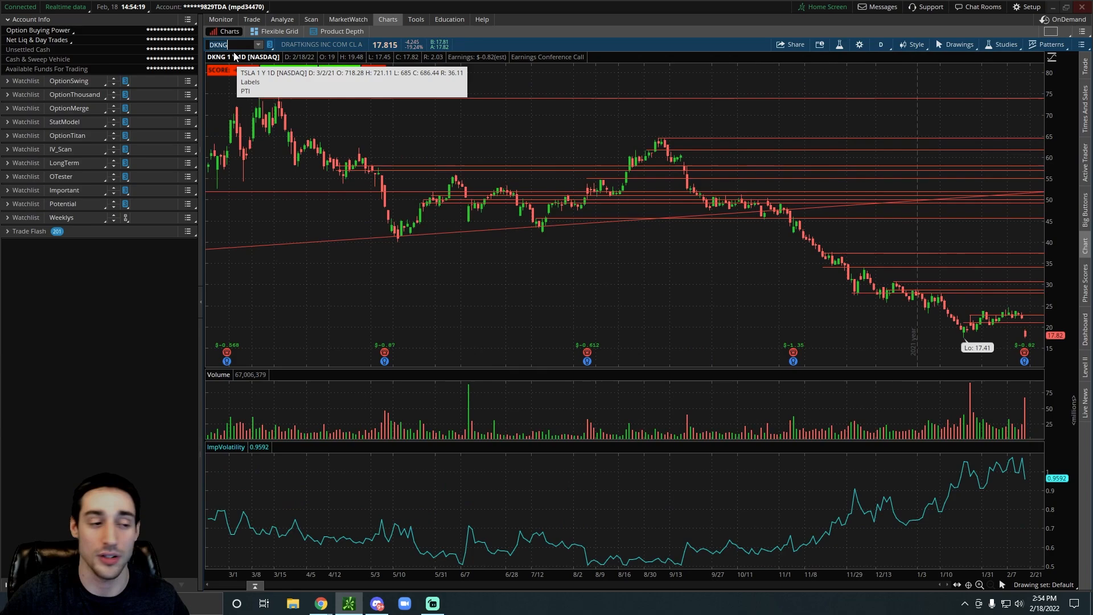
pyautogui.click(319, 604)
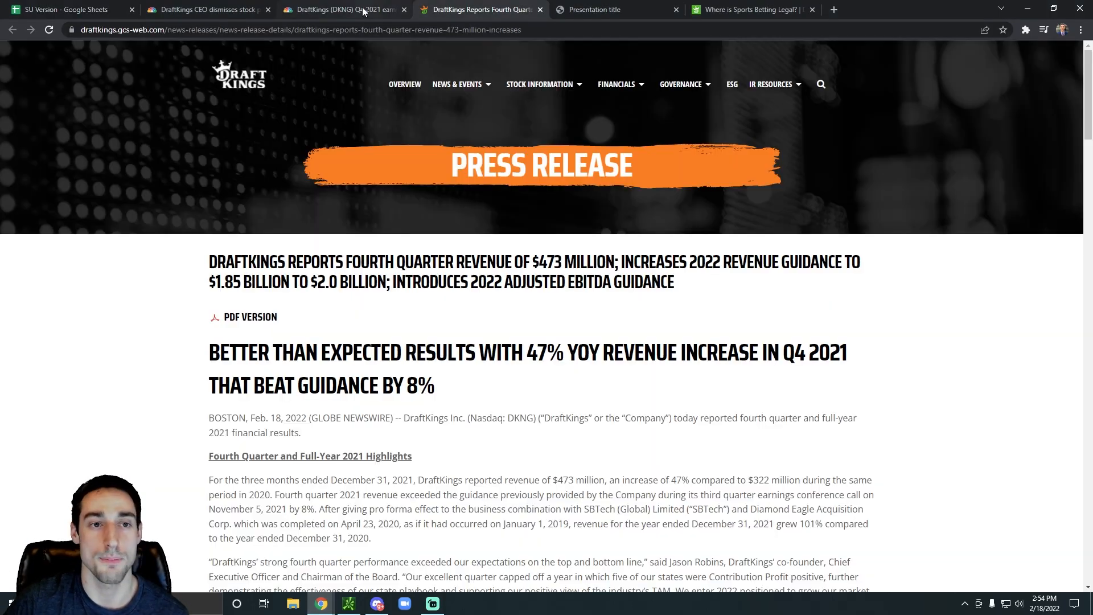
pyautogui.click(342, 9)
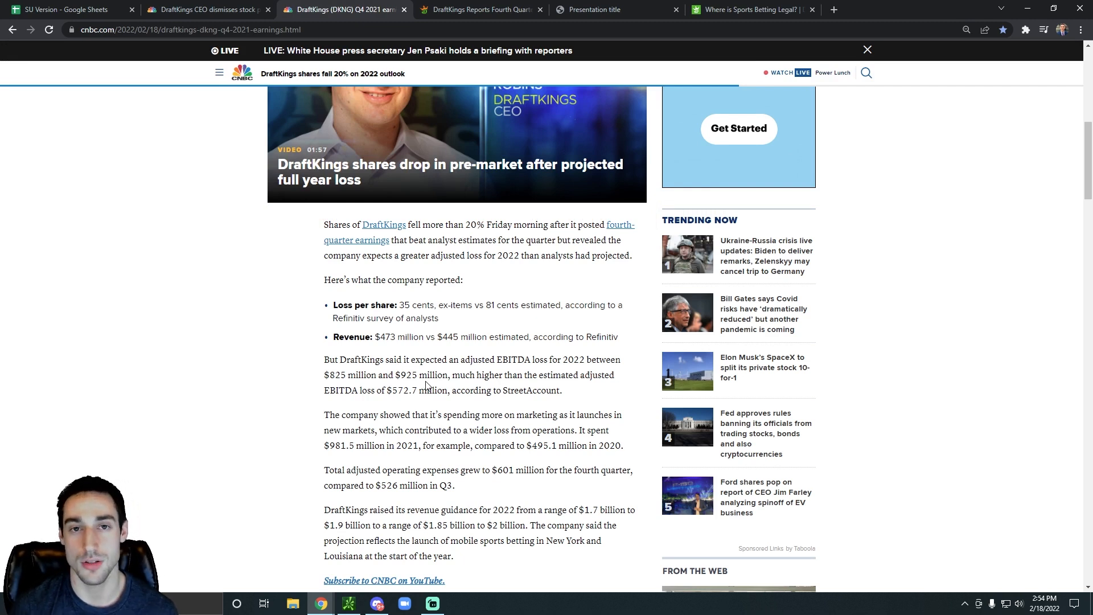
pyautogui.moveTo(467, 348)
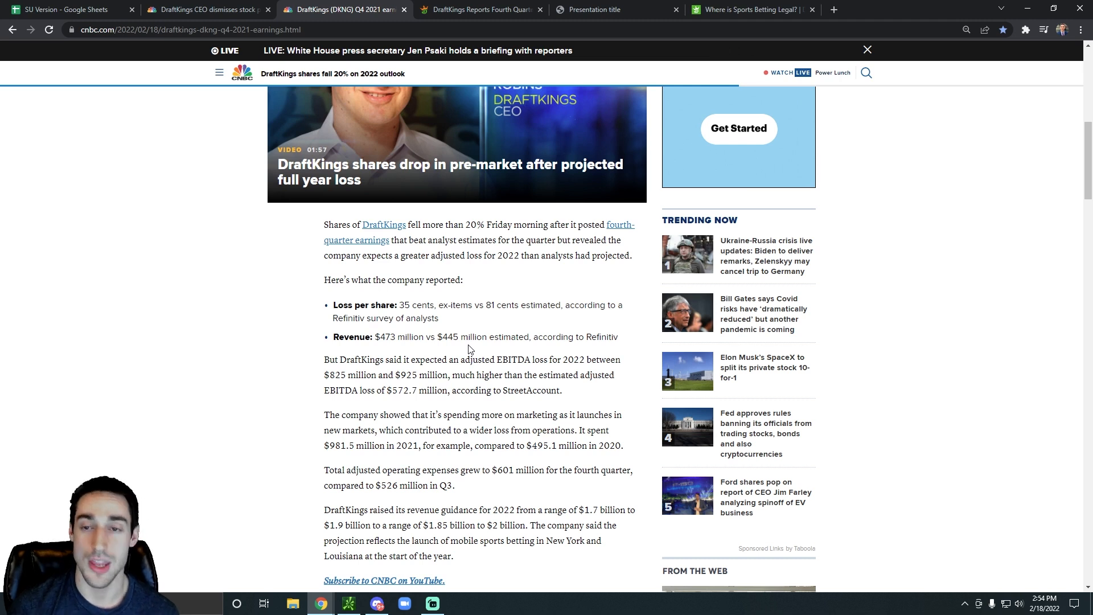
# Step: Read further down the CNBC earnings article, then return to the Tesla dashboard sheet
pyautogui.scroll(-3)
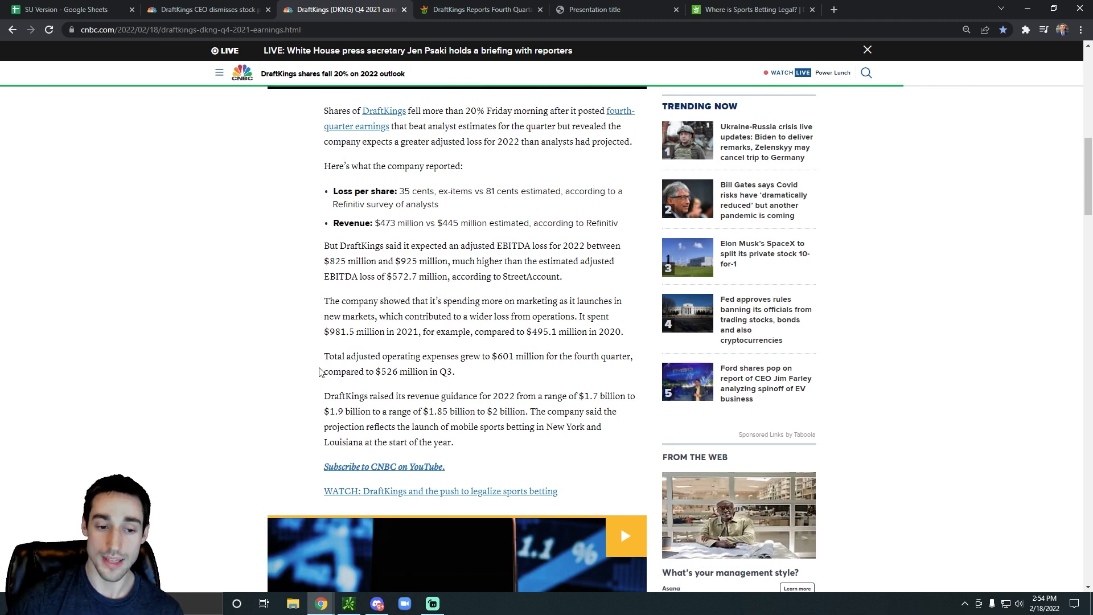
pyautogui.click(66, 9)
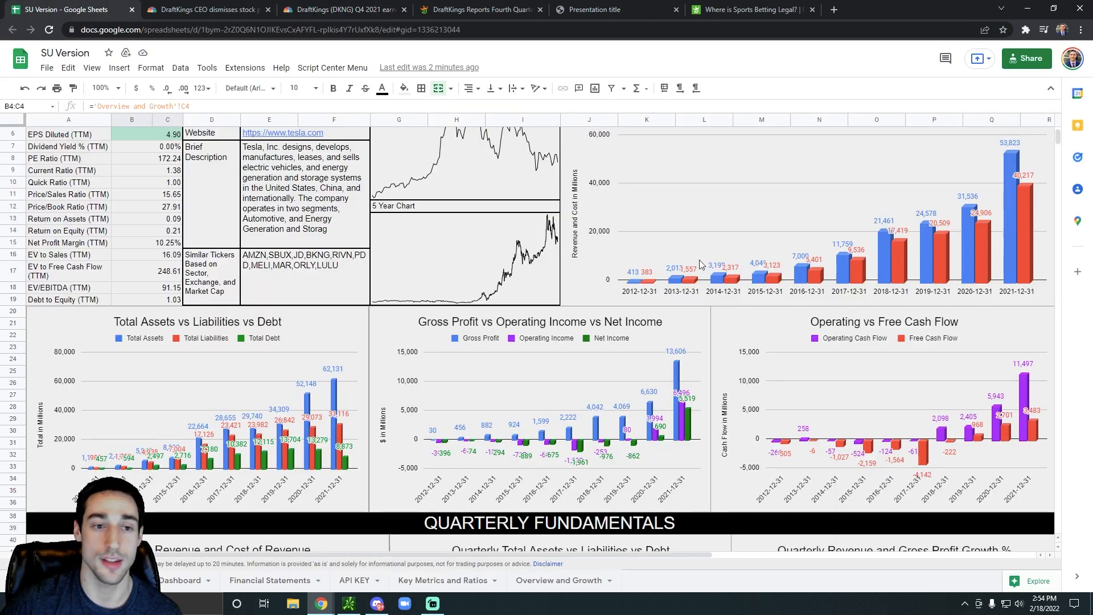
# Step: Scroll to the top of the dashboard, then go back to the CNBC earnings article
pyautogui.scroll(3)
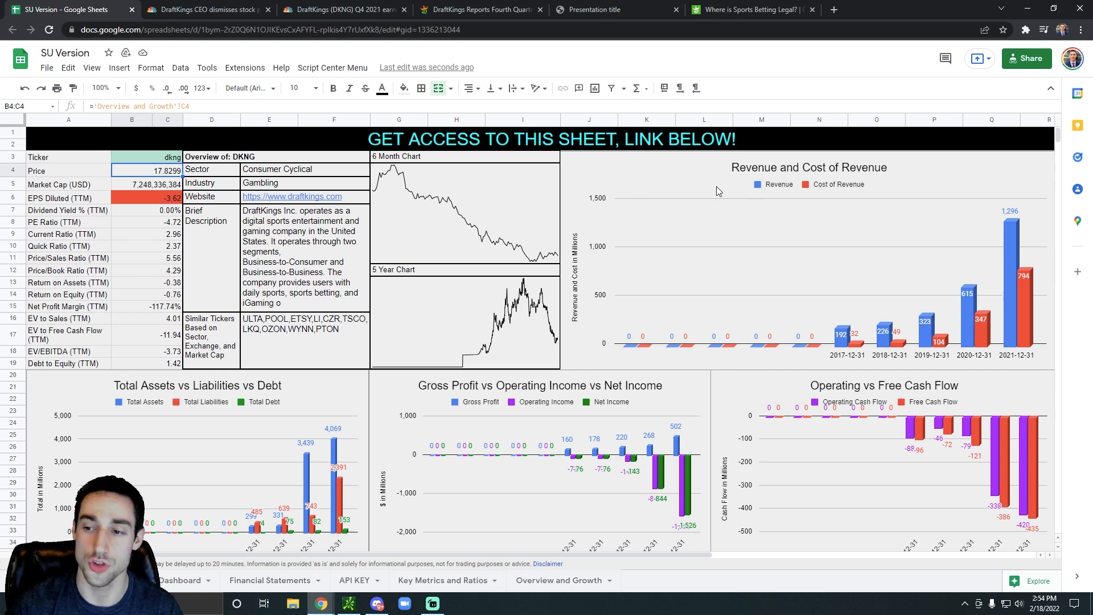
pyautogui.click(342, 9)
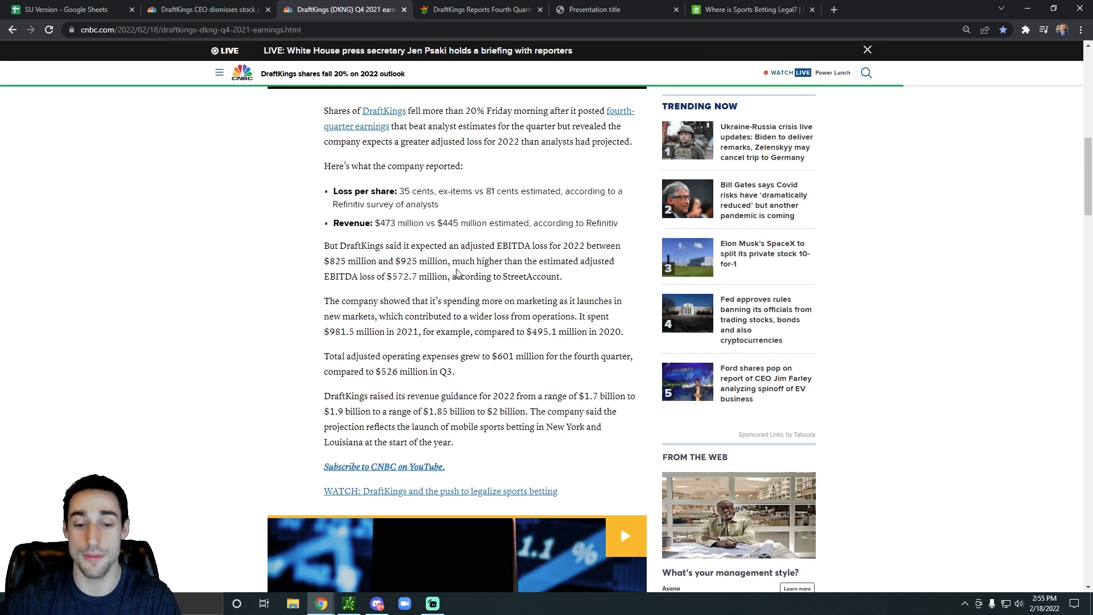
# Step: Skim the CNBC article, revisit the DKNG sheet, then view the legal sports-betting states map
pyautogui.scroll(3)
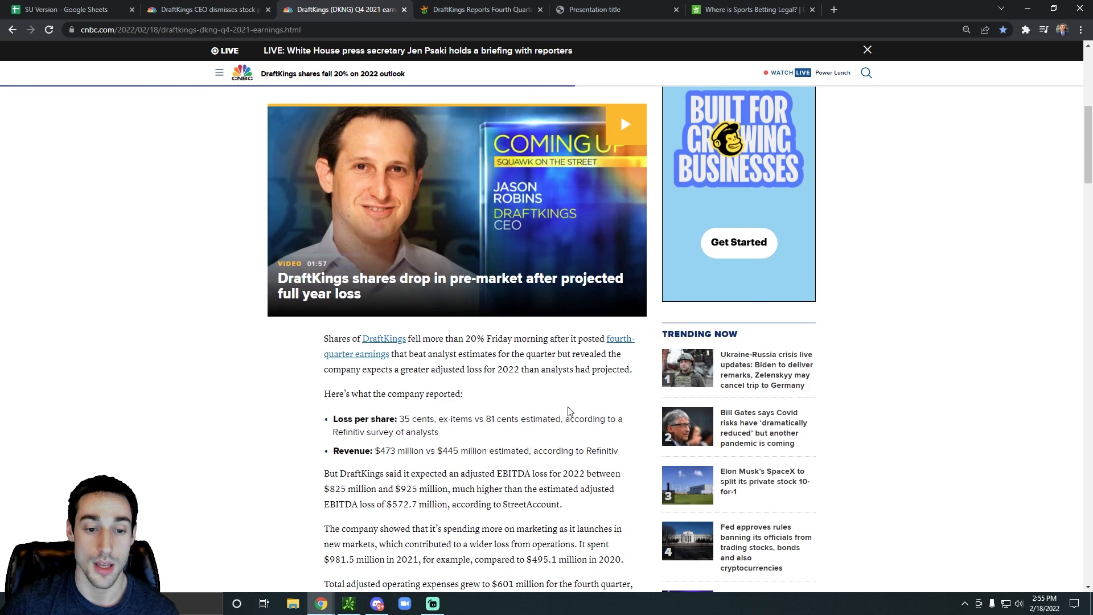
pyautogui.scroll(-3)
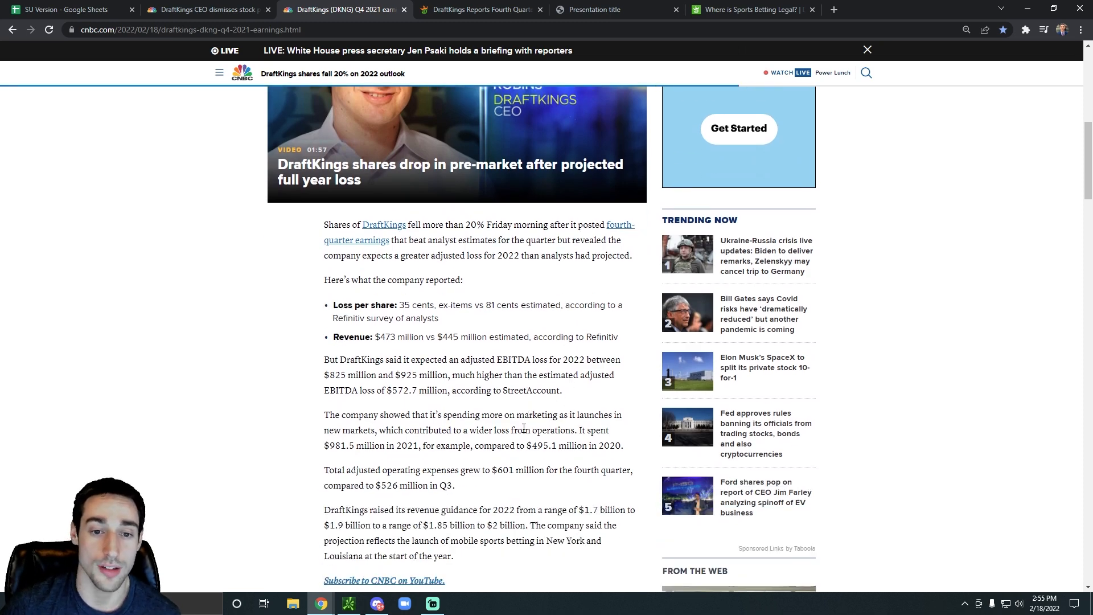
pyautogui.scroll(3)
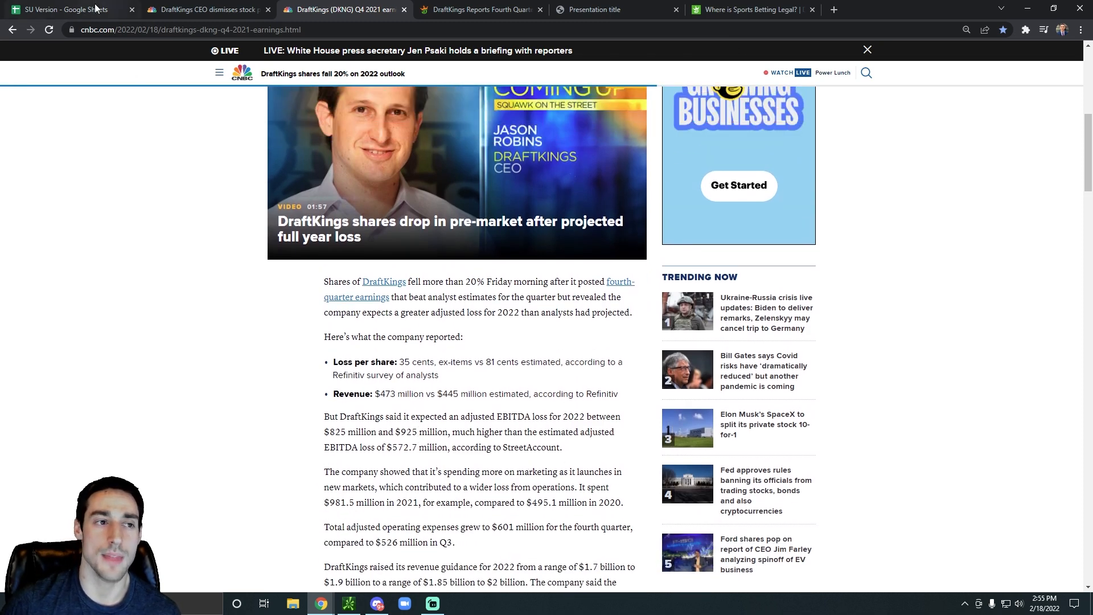
pyautogui.click(63, 9)
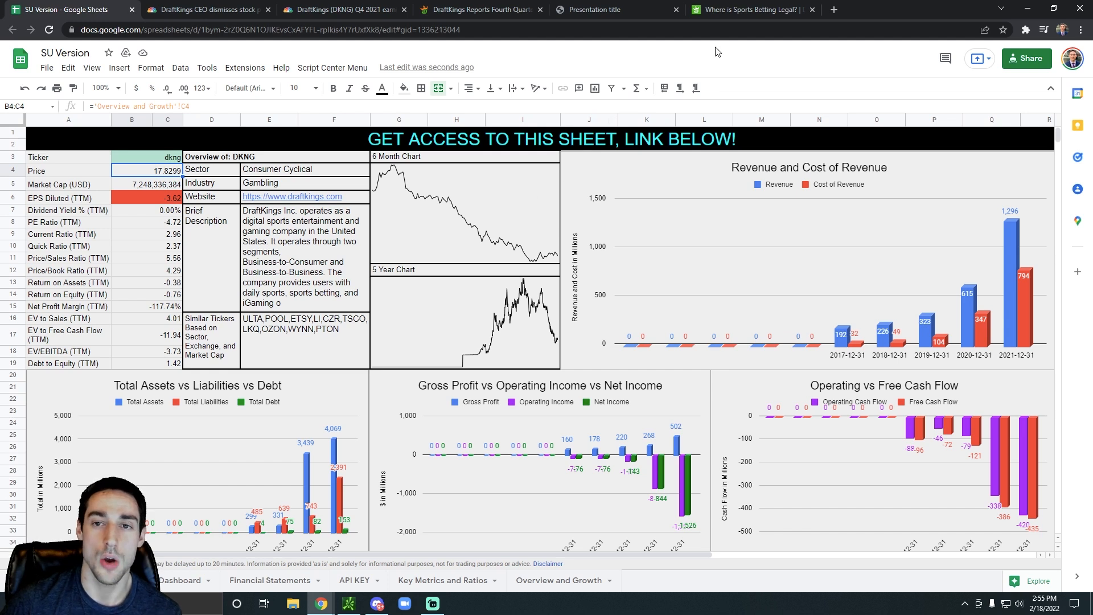
pyautogui.moveTo(693, 88)
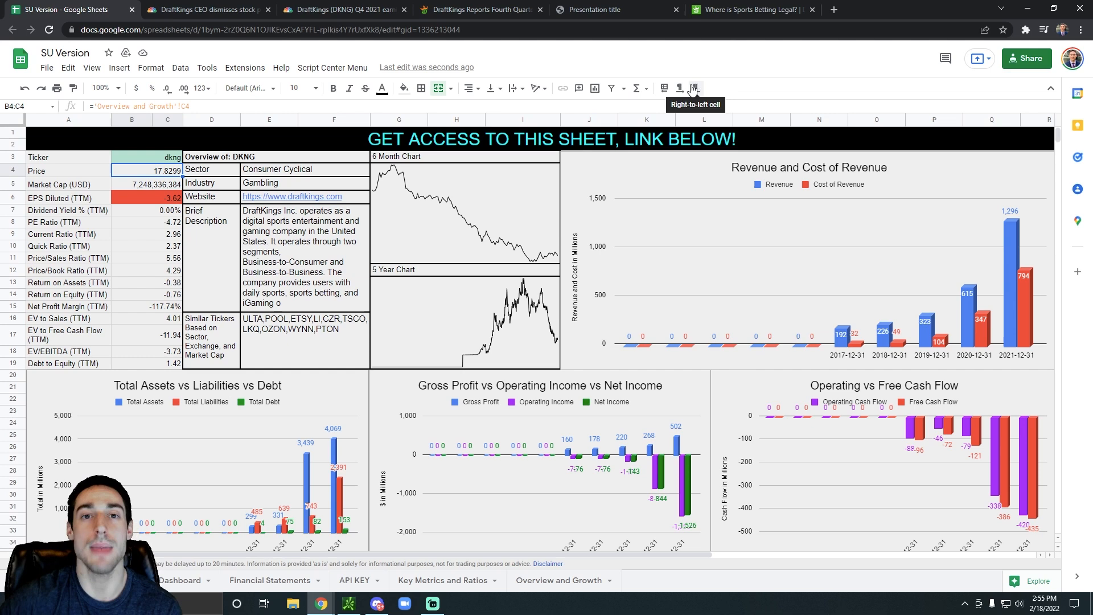
pyautogui.click(750, 9)
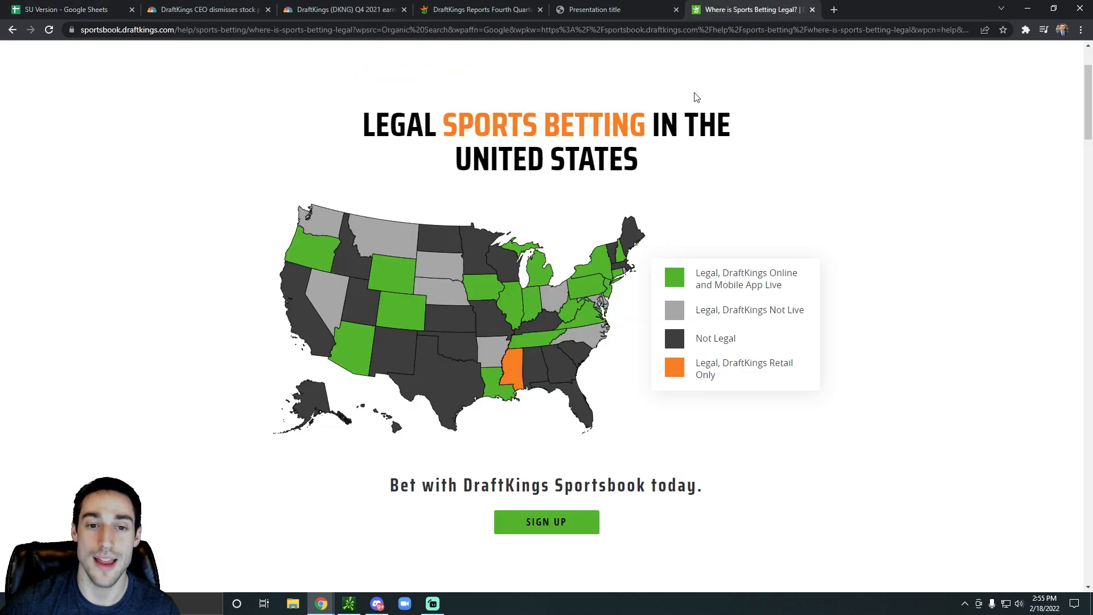
pyautogui.moveTo(575, 148)
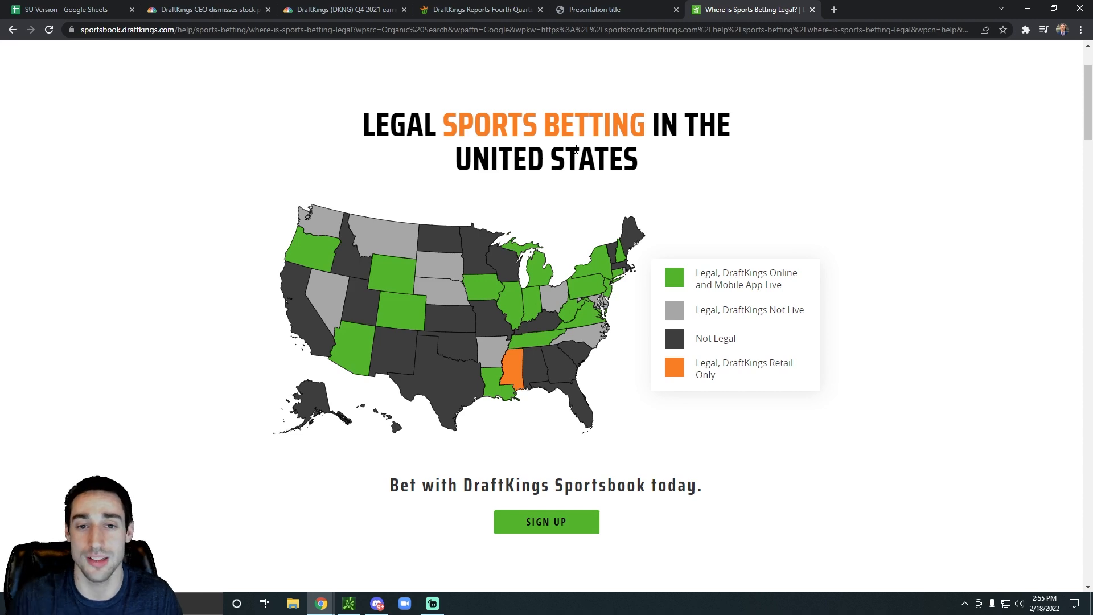
# Step: Leave the legal sports betting map and return to the DKNG fundamentals sheet
pyautogui.click(66, 9)
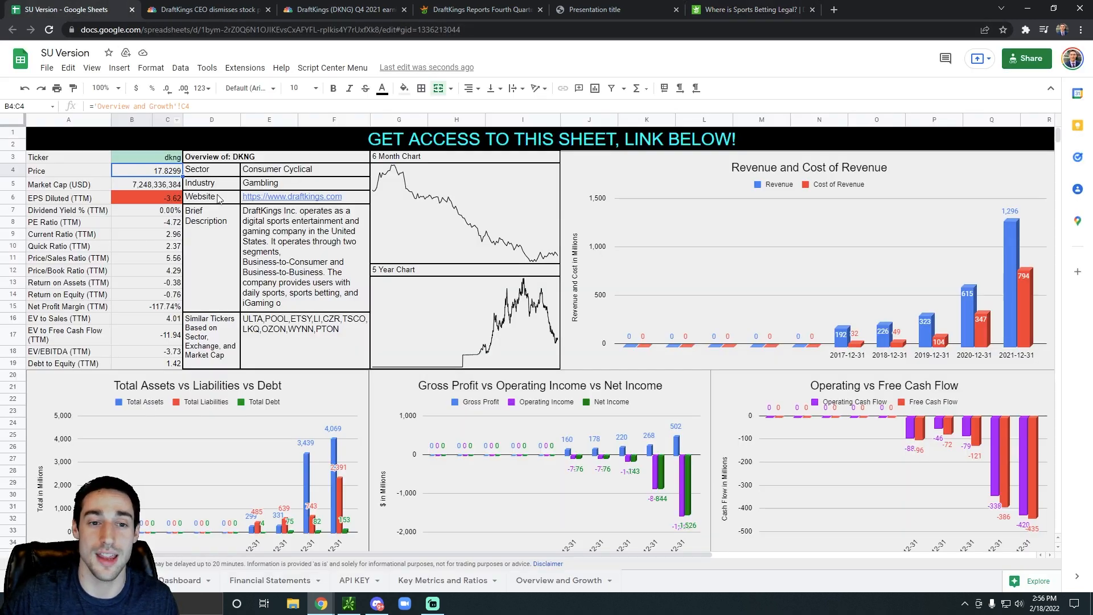
pyautogui.moveTo(267, 318)
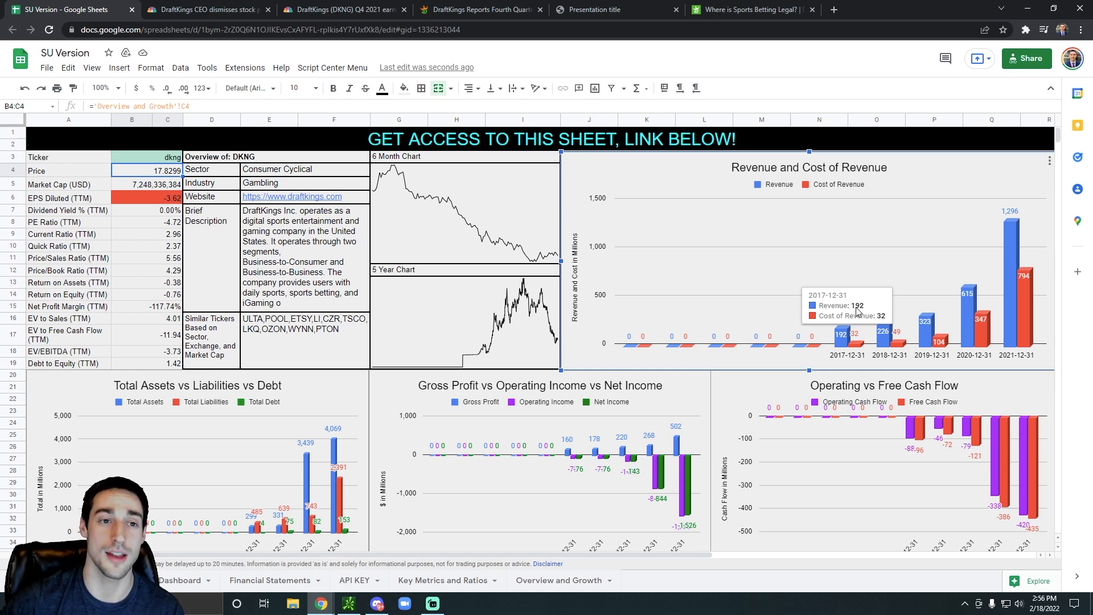
# Step: Flip between the CNBC earnings article and the DKNG dashboard, ending on the CNBC article
pyautogui.click(342, 9)
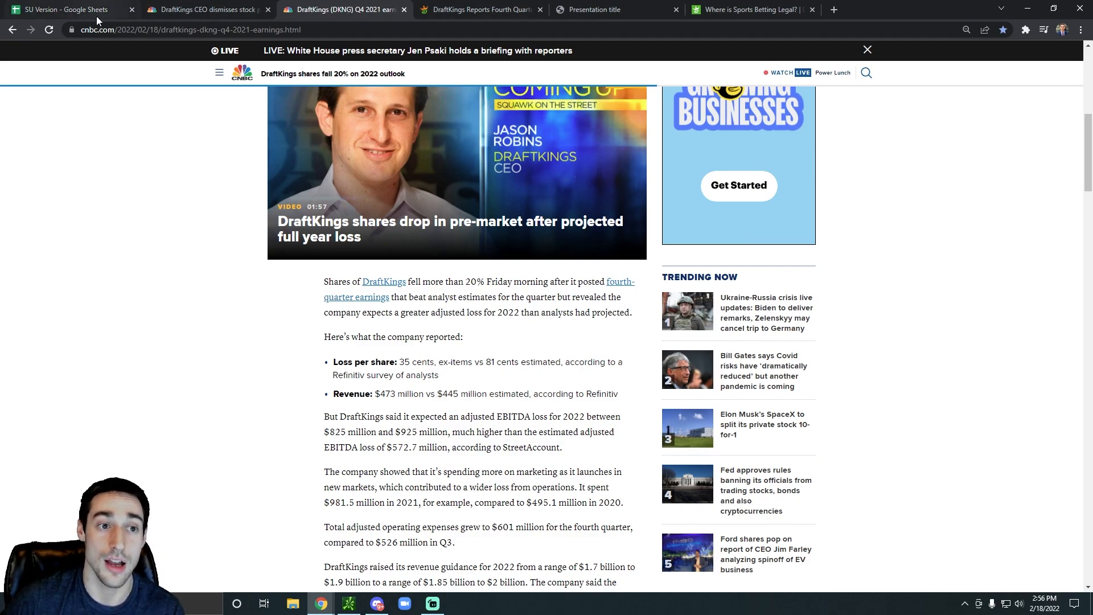
pyautogui.click(66, 9)
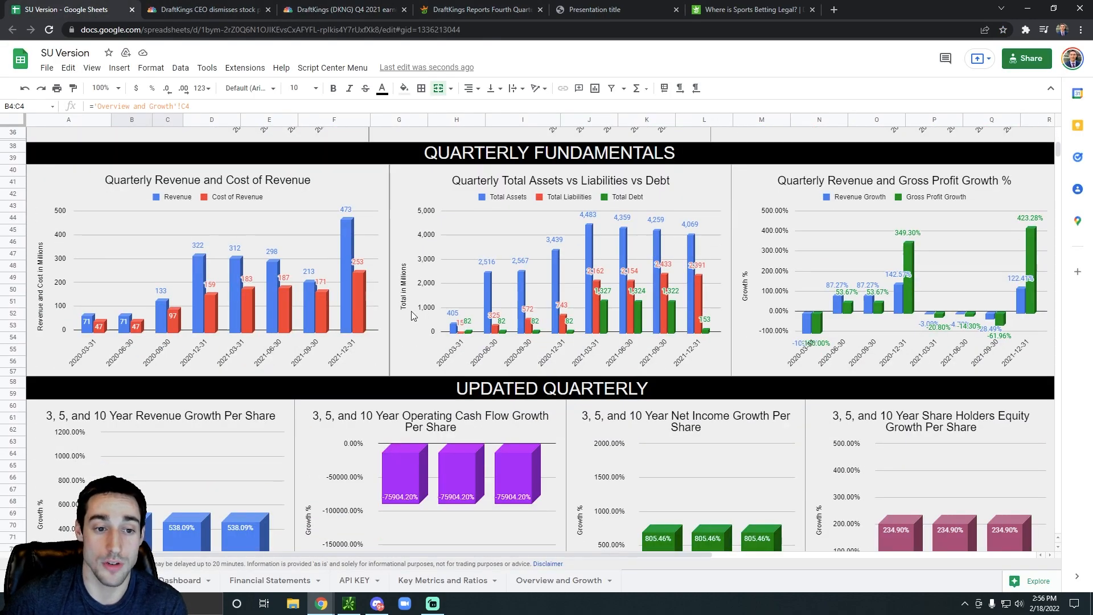
pyautogui.scroll(3)
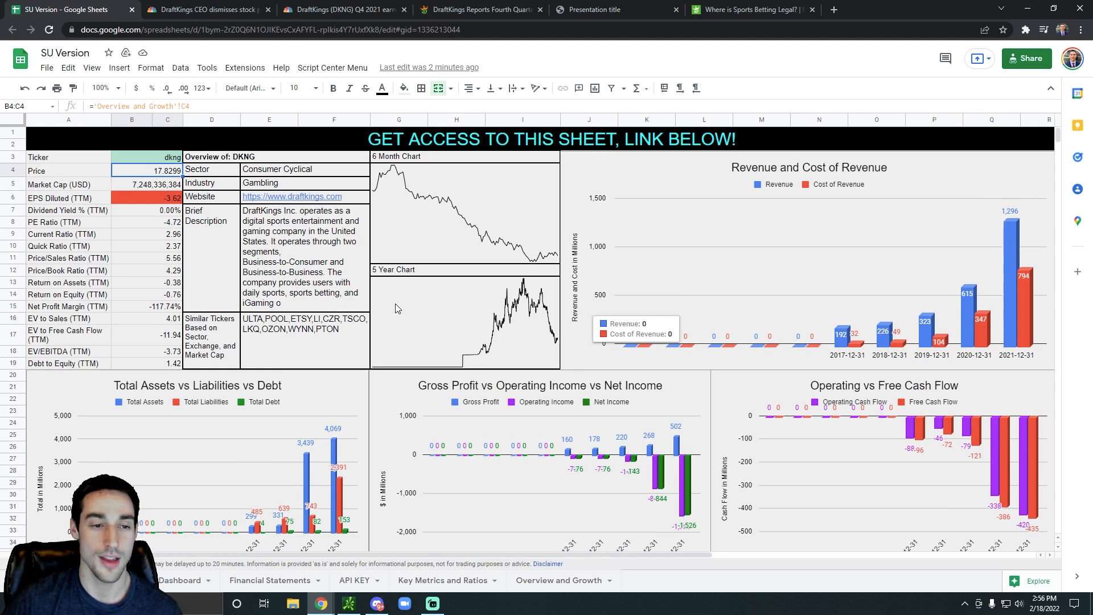
pyautogui.click(342, 9)
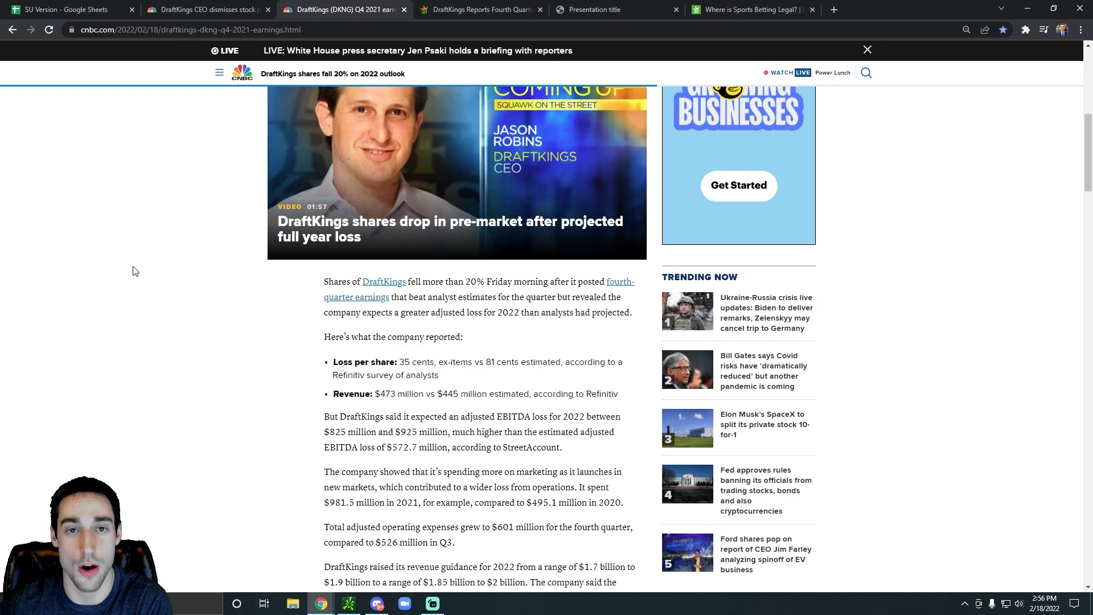
pyautogui.moveTo(276, 249)
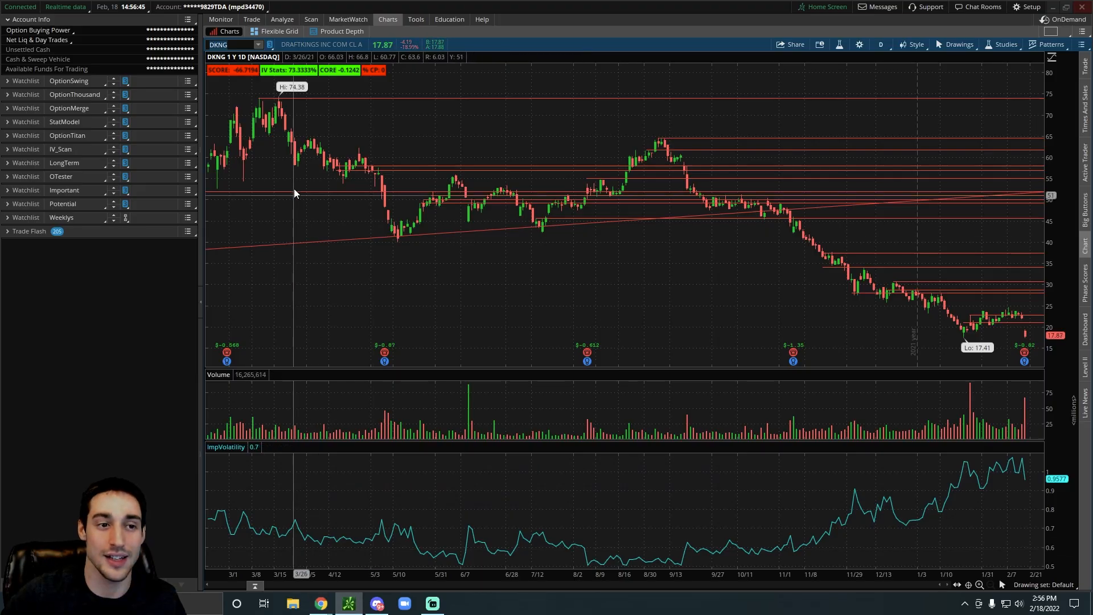
pyautogui.moveTo(285, 162)
pyautogui.write('KO')
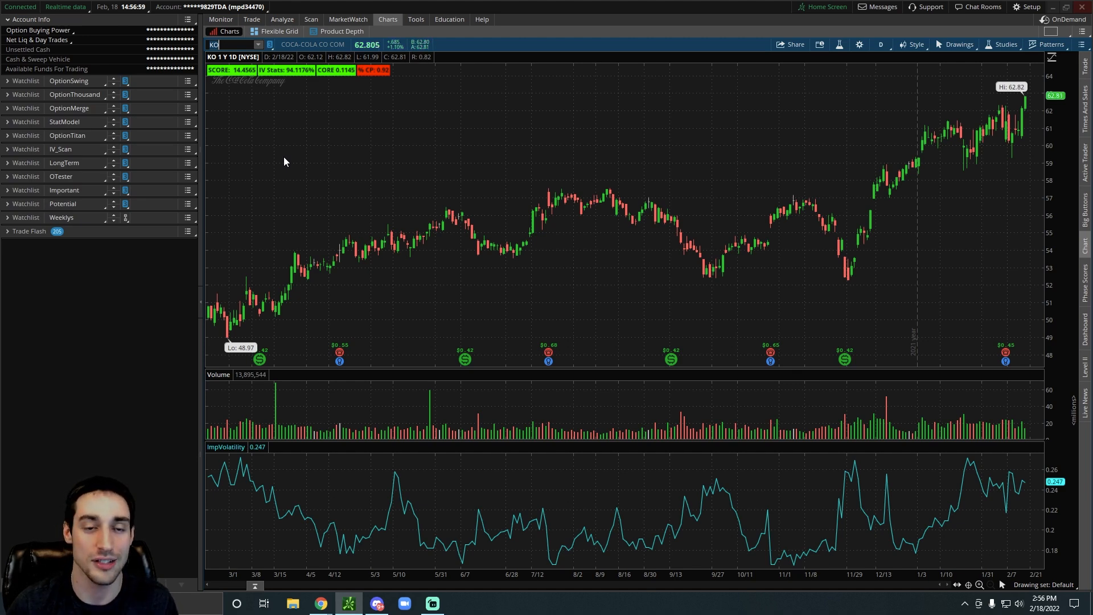
pyautogui.moveTo(386, 432)
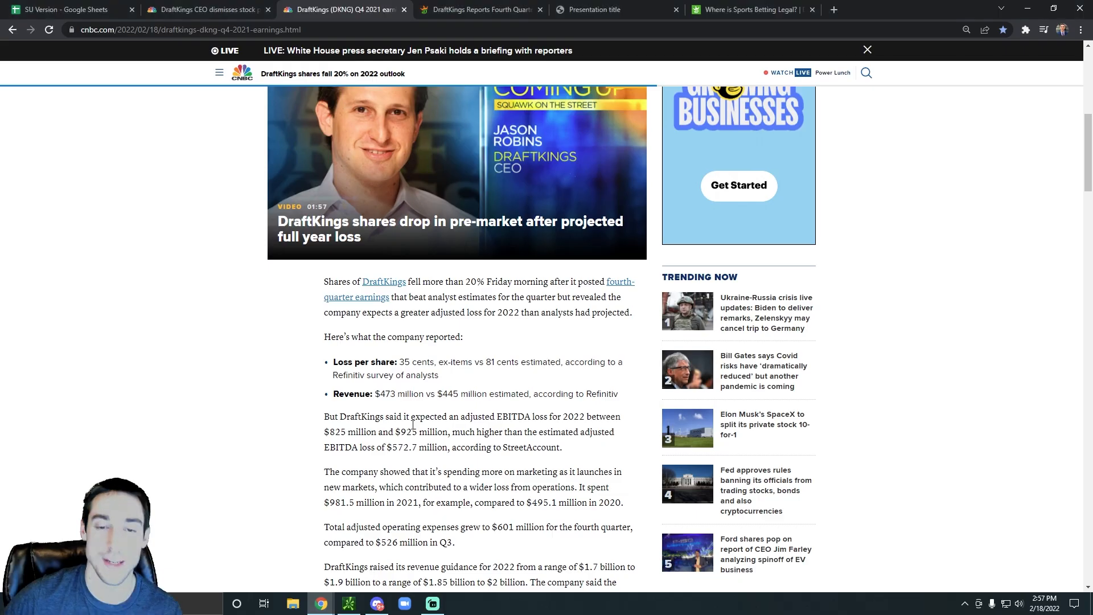
pyautogui.moveTo(137, 310)
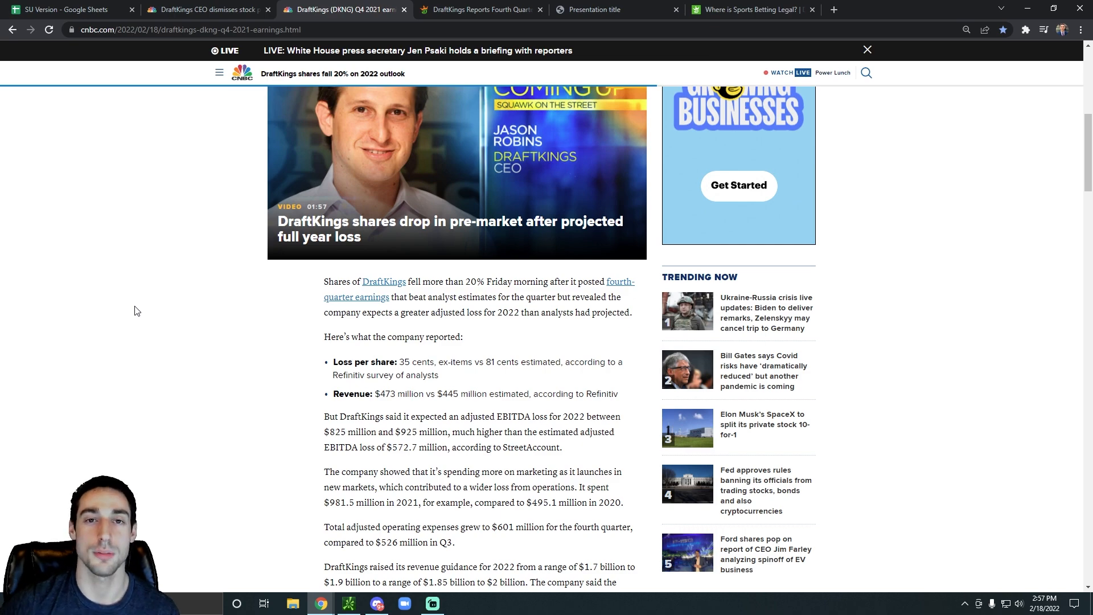
# Step: Scroll further down the earnings article, then view CNBC's 'DraftKings CEO dismisses stock plunge' article
pyautogui.scroll(-3)
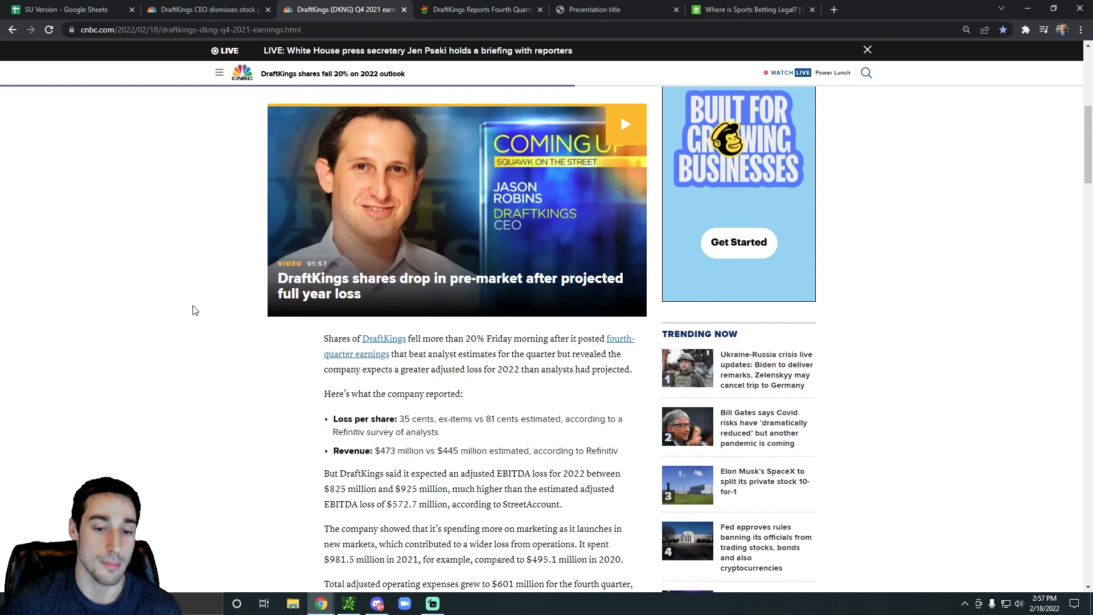
pyautogui.scroll(-3)
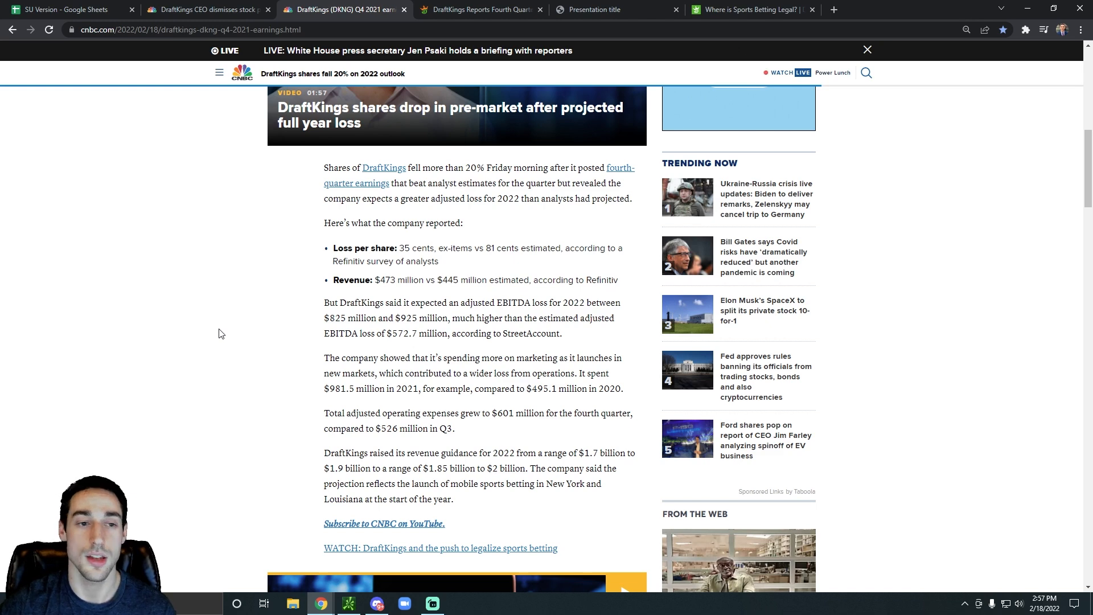
pyautogui.click(206, 9)
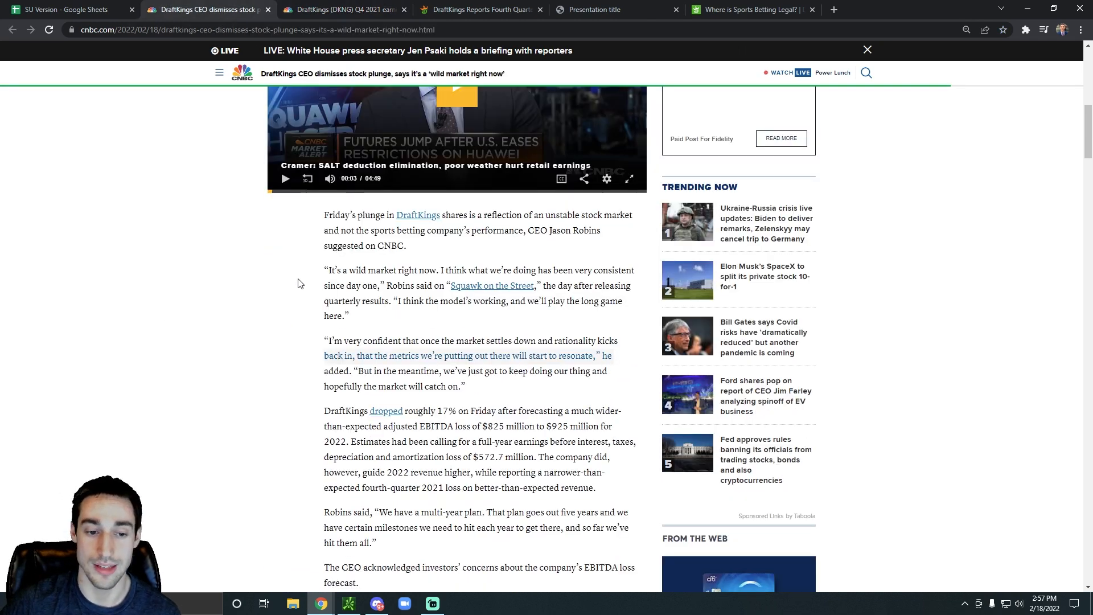
pyautogui.moveTo(261, 289)
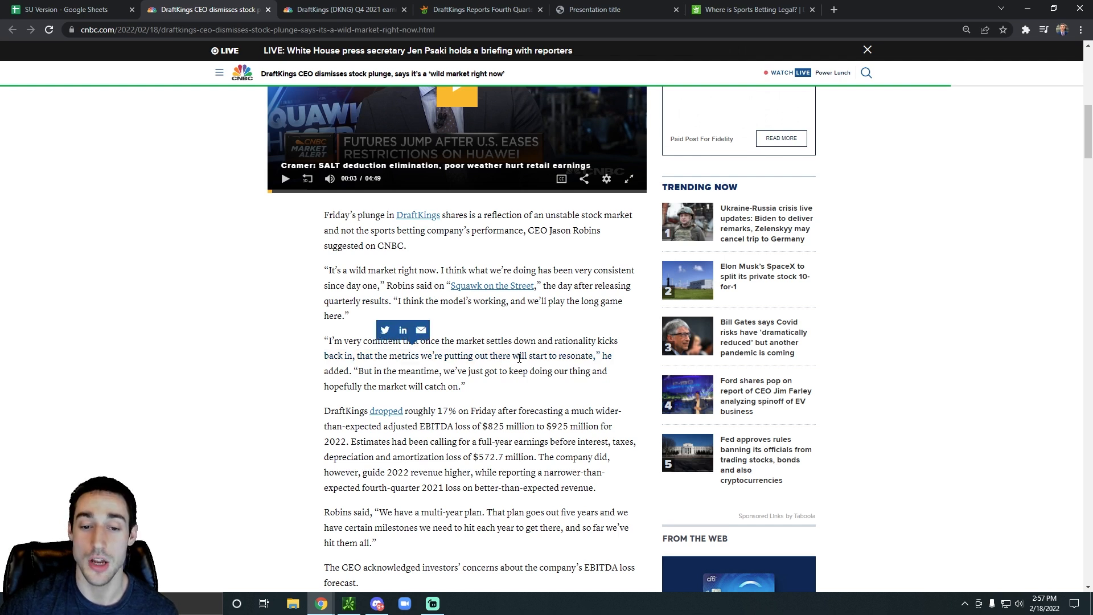
pyautogui.moveTo(505, 358)
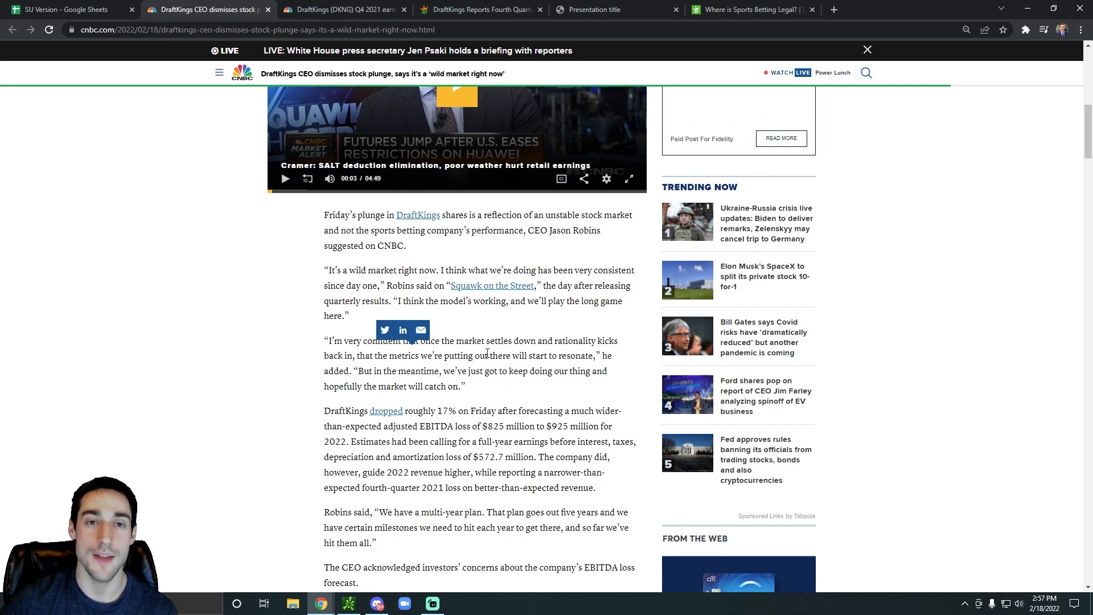
pyautogui.scroll(3)
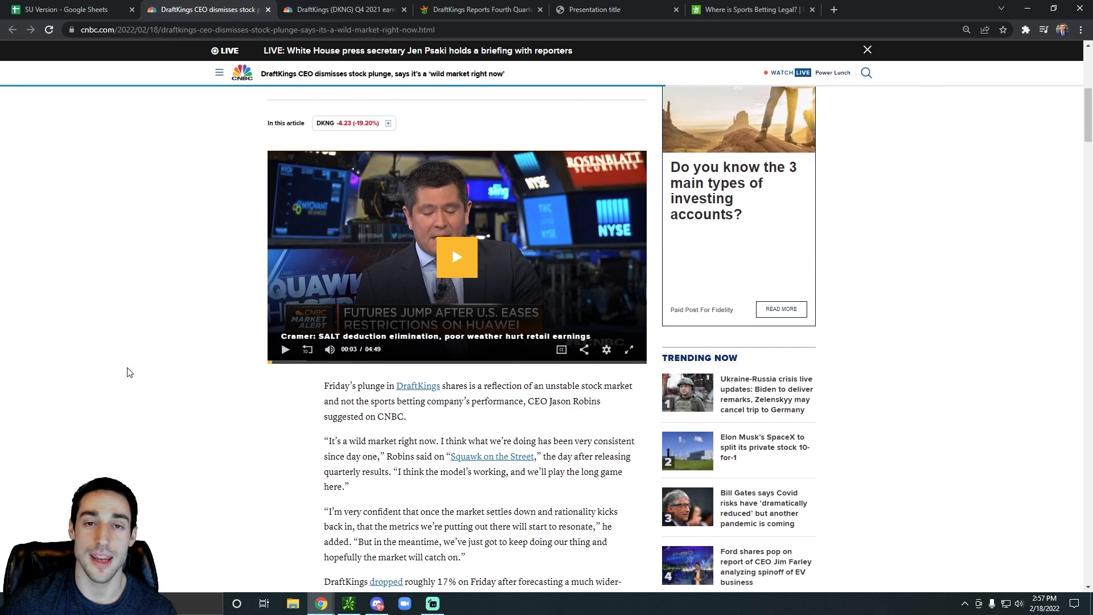
pyautogui.scroll(-3)
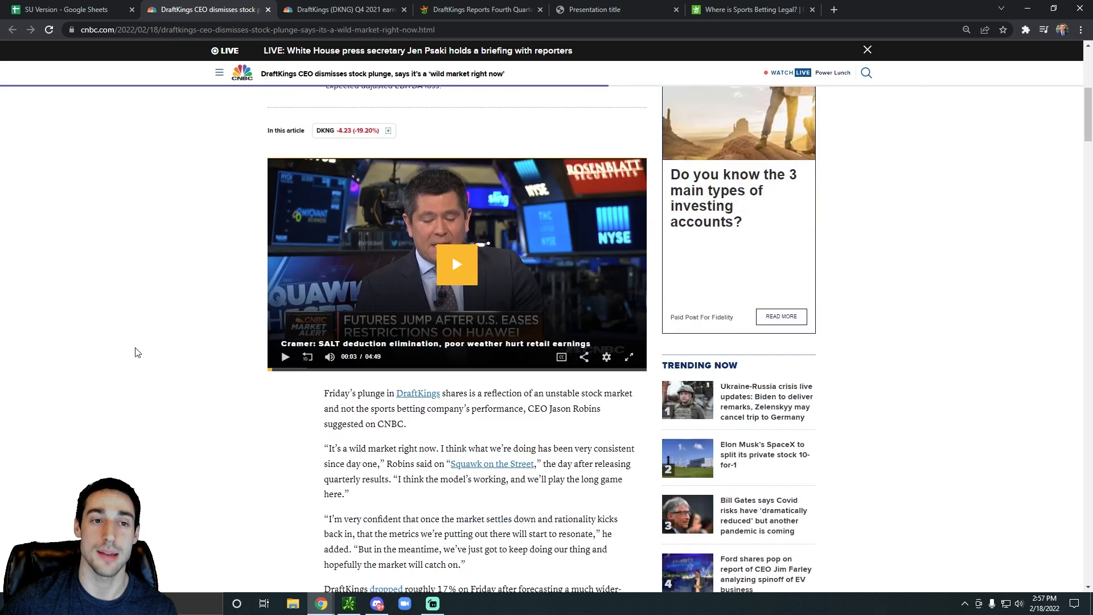
pyautogui.scroll(-3)
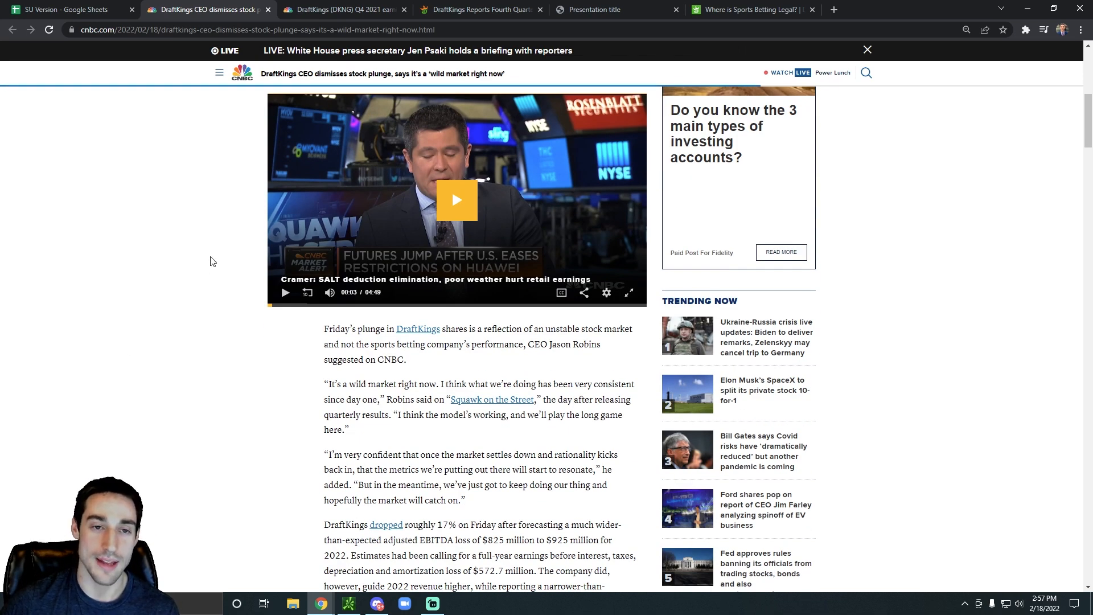
pyautogui.moveTo(195, 260)
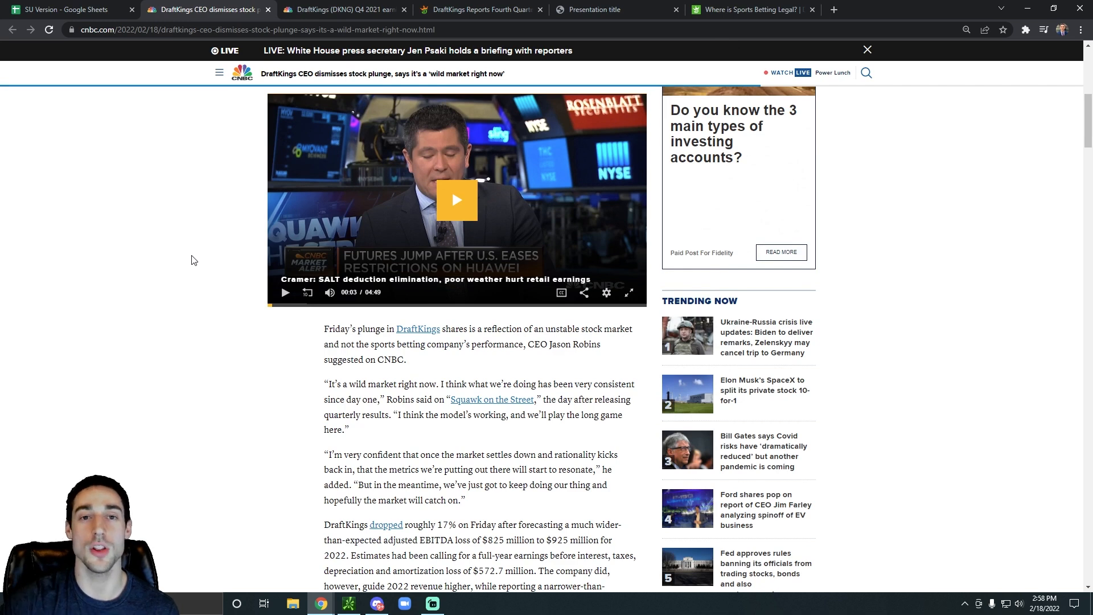
pyautogui.moveTo(169, 365)
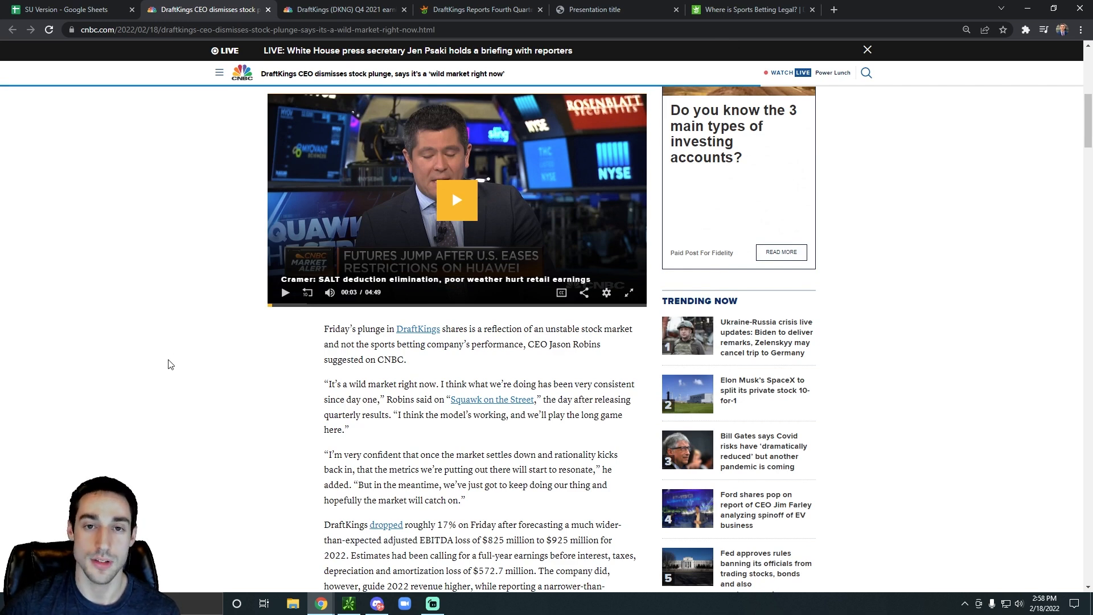
pyautogui.moveTo(175, 353)
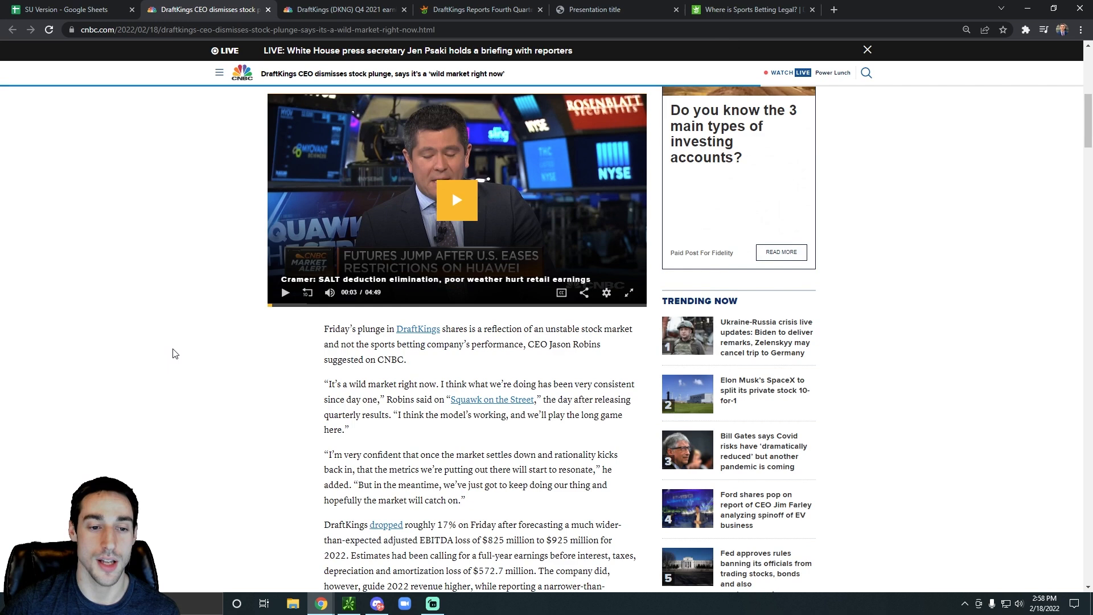
pyautogui.moveTo(438, 118)
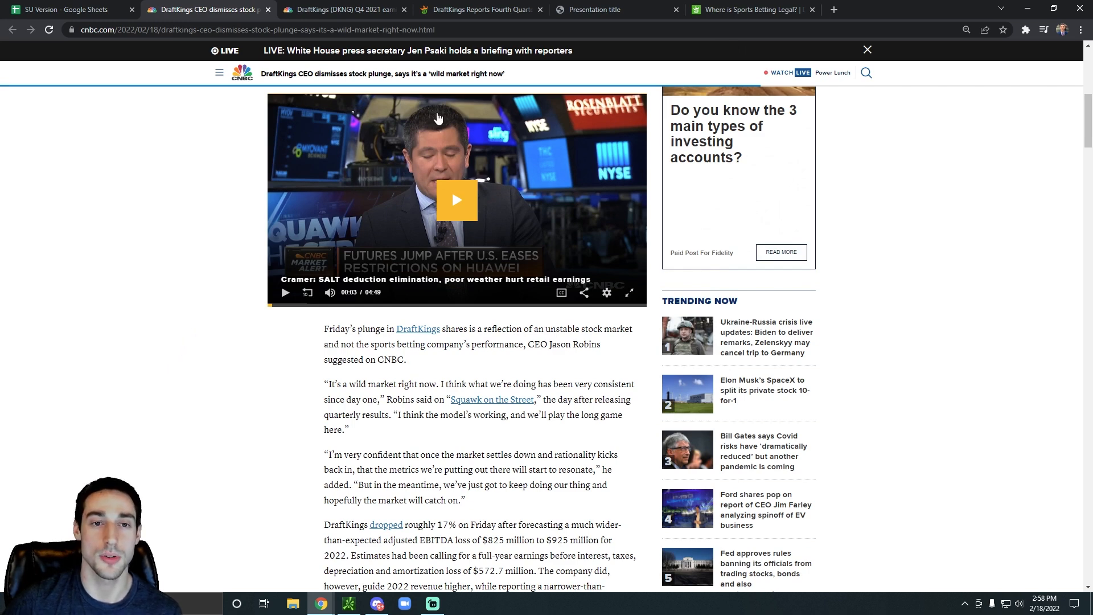
# Step: View DraftKings' Q4 2021 press release, then return to the SU Version fundamentals spreadsheet
pyautogui.click(480, 9)
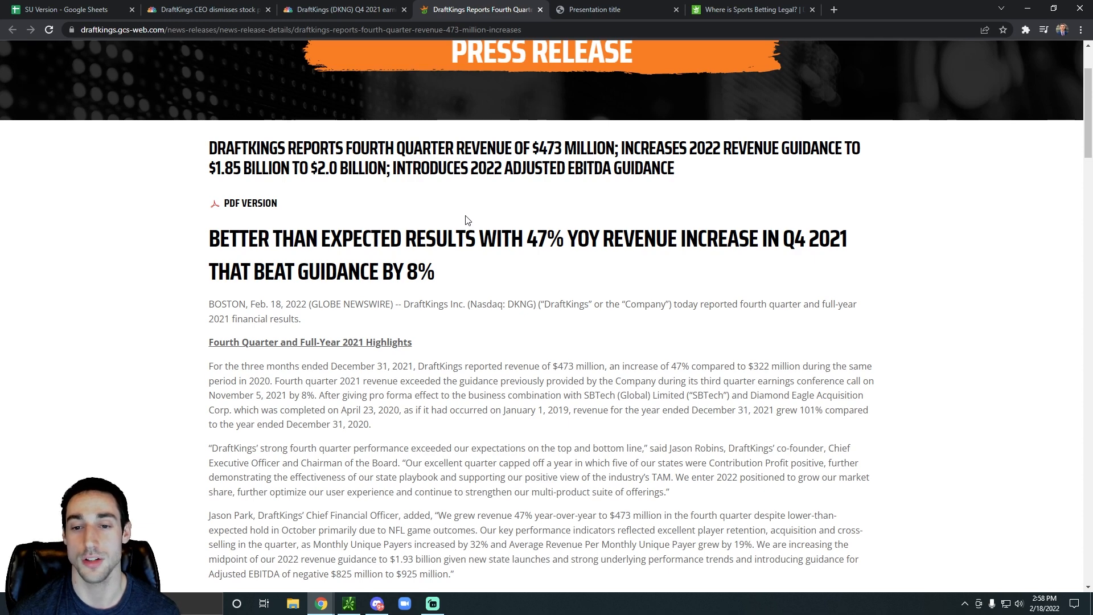
pyautogui.moveTo(485, 202)
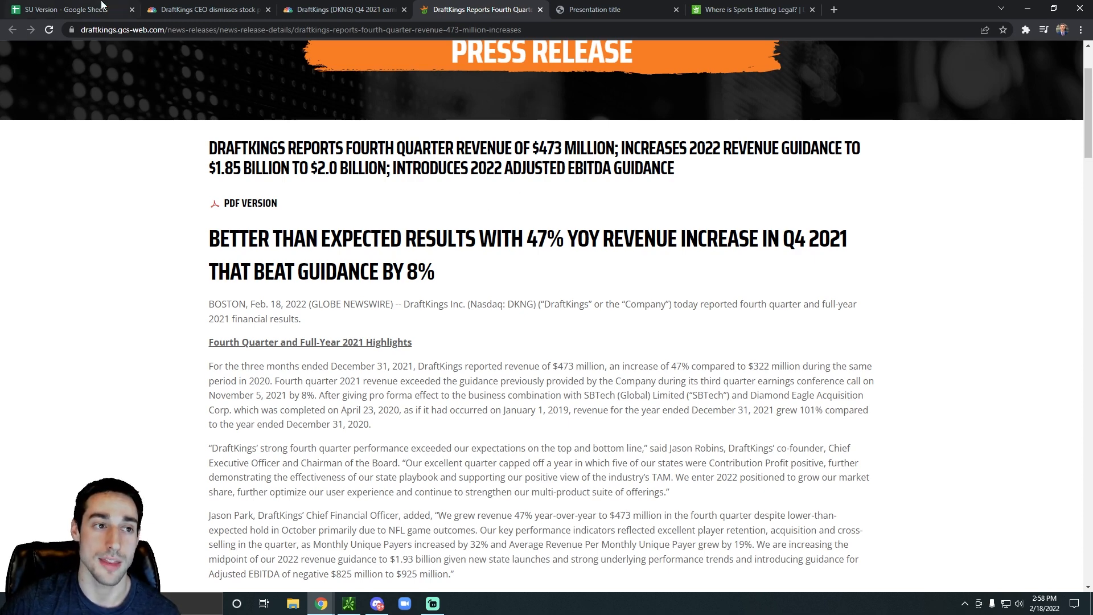
pyautogui.click(59, 9)
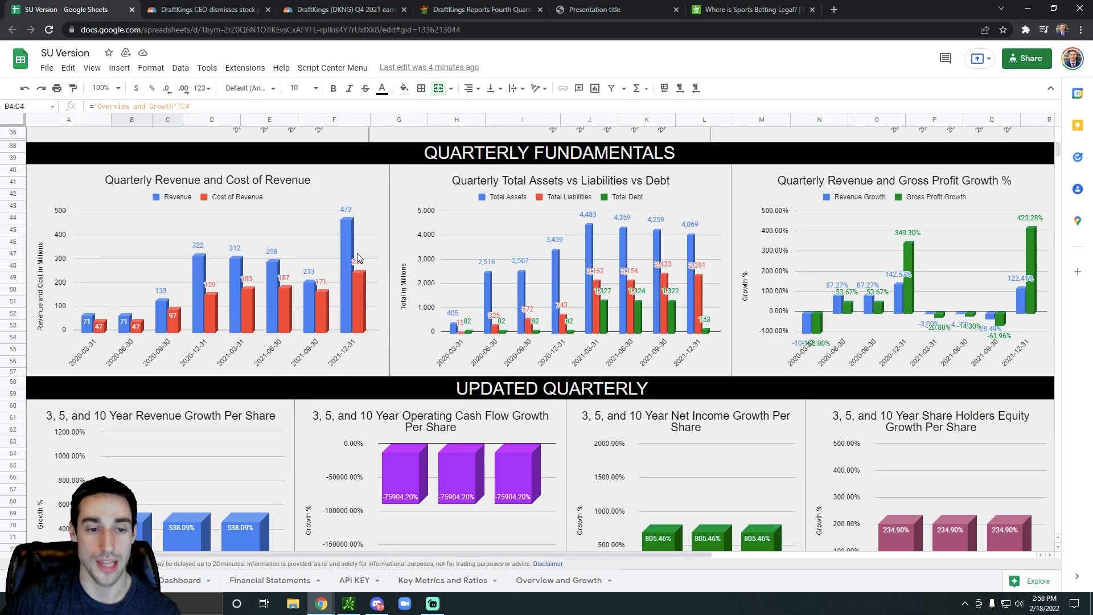
# Step: Inspect the Quarterly Revenue and Cost of Revenue chart, then return to the press release
pyautogui.click(347, 236)
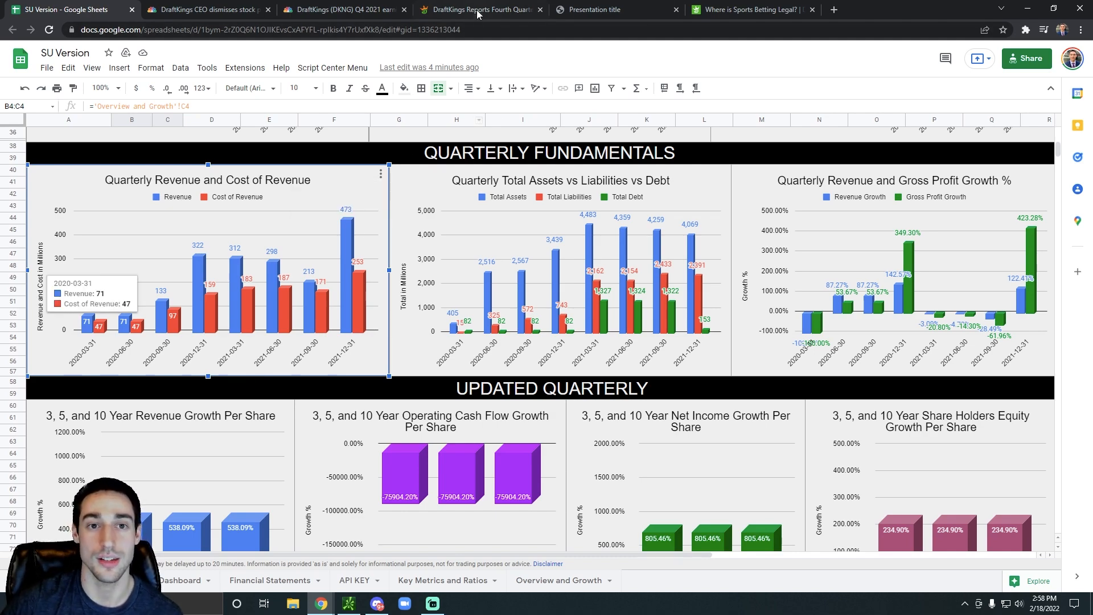
pyautogui.click(479, 9)
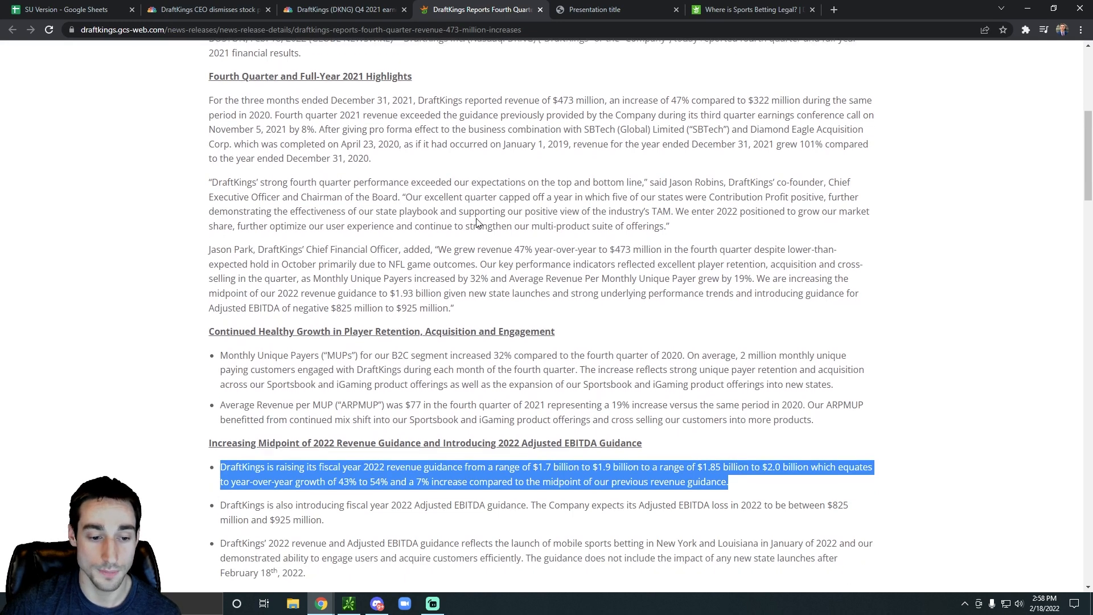
# Step: Read the press release's guidance and betting footprint sections, then return to the spreadsheet
pyautogui.scroll(-3)
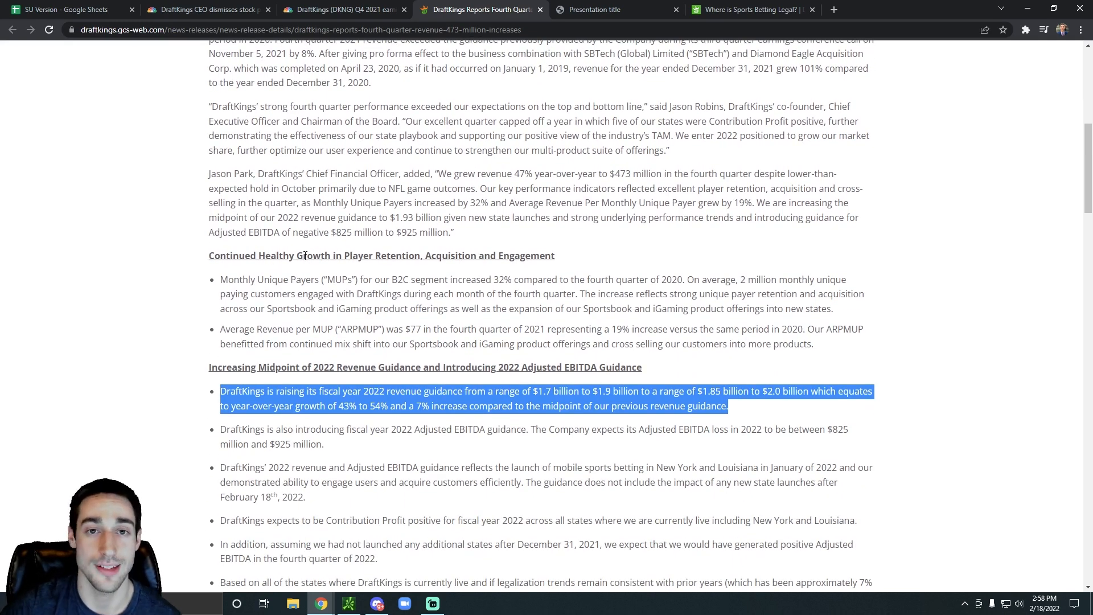
pyautogui.scroll(-3)
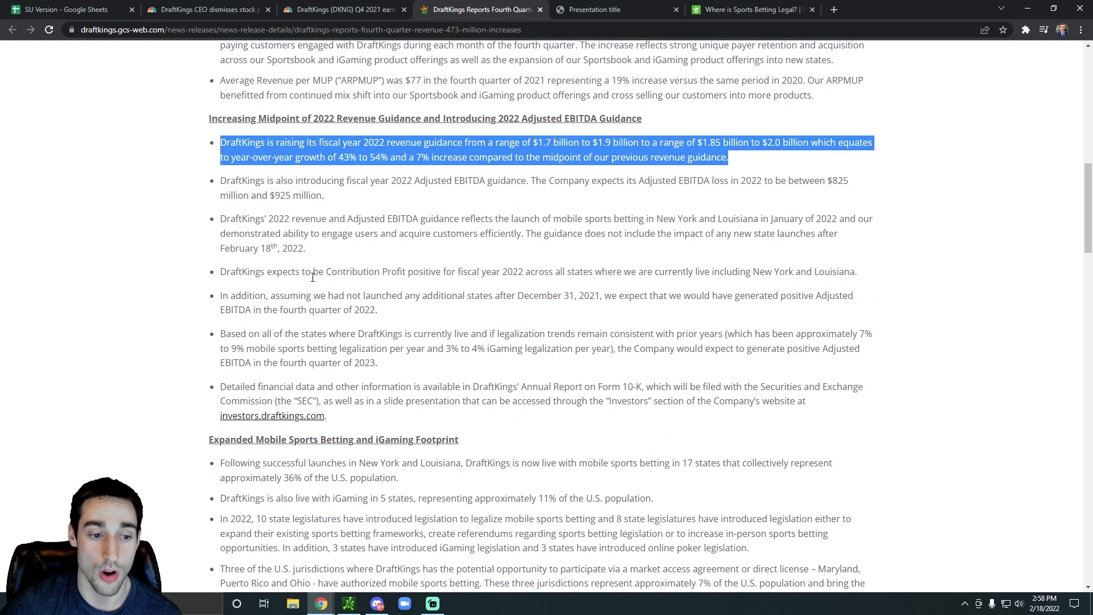
pyautogui.scroll(-3)
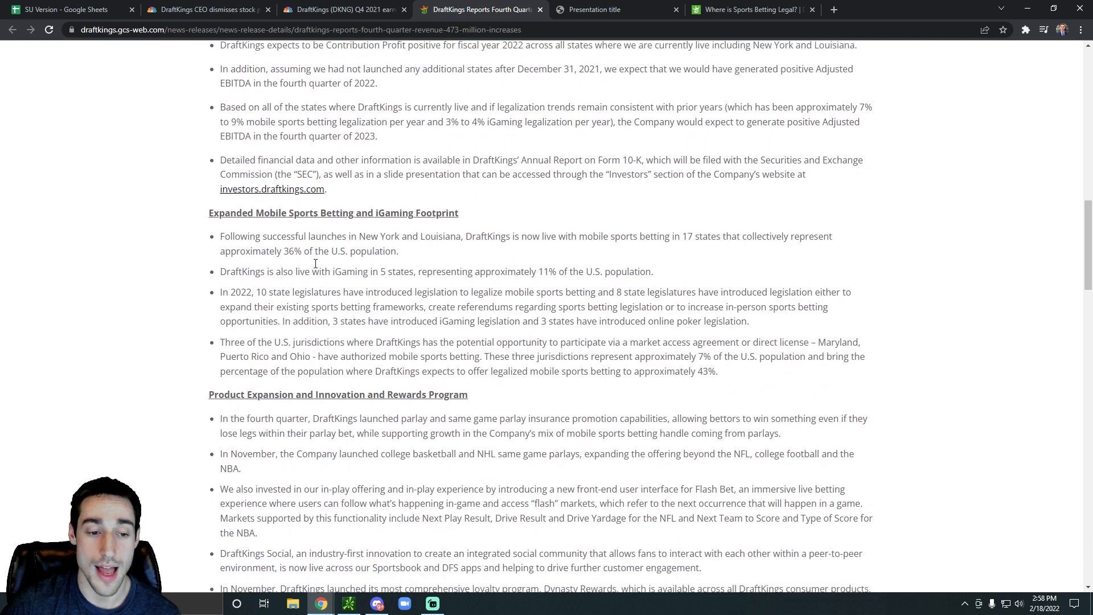
pyautogui.scroll(-3)
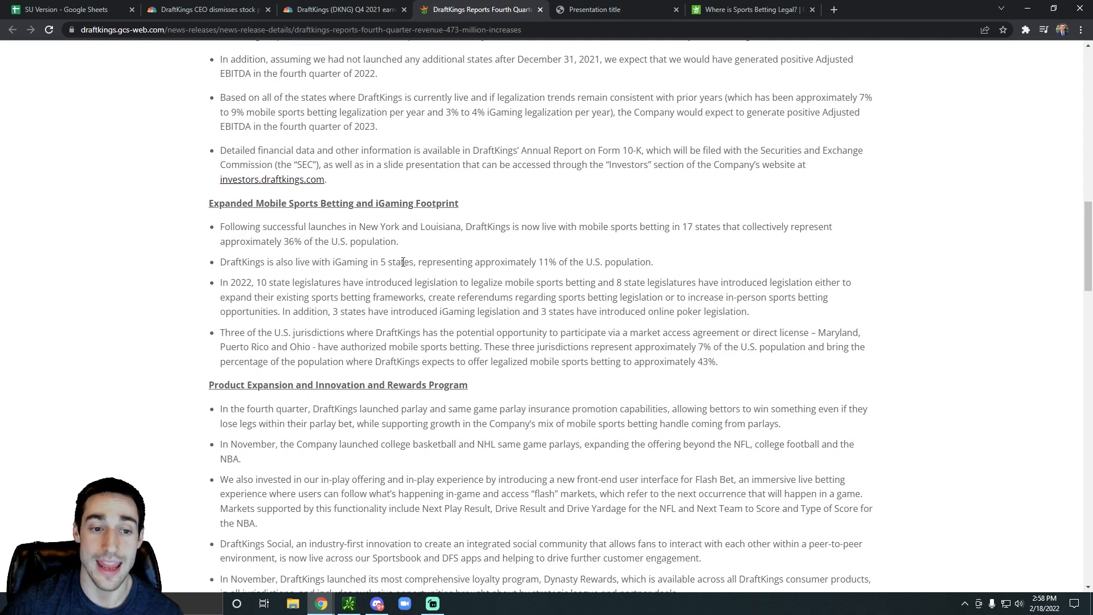
pyautogui.scroll(3)
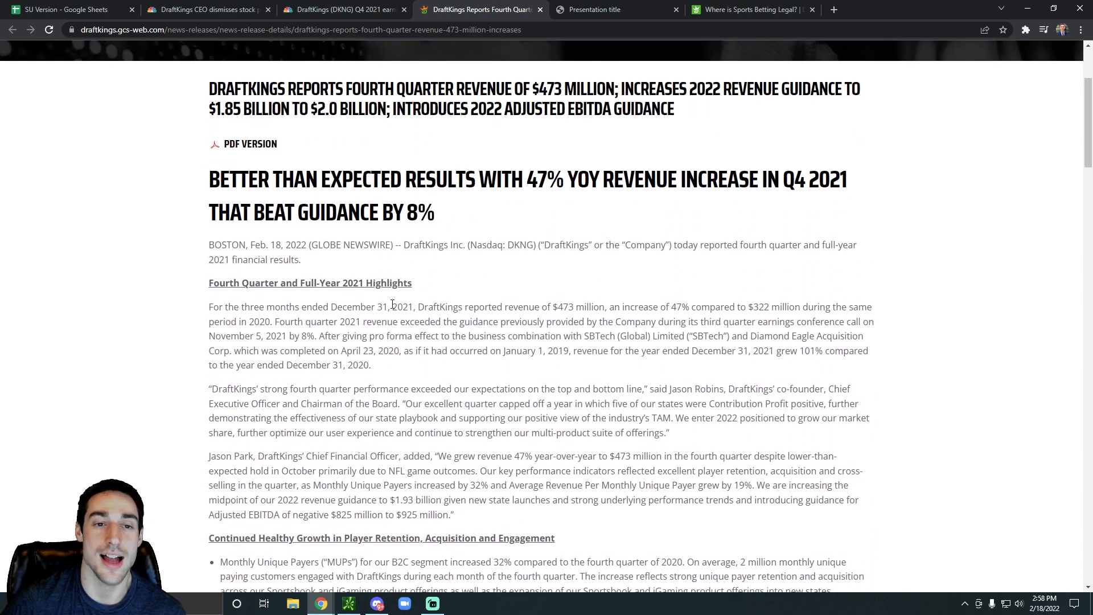
pyautogui.scroll(3)
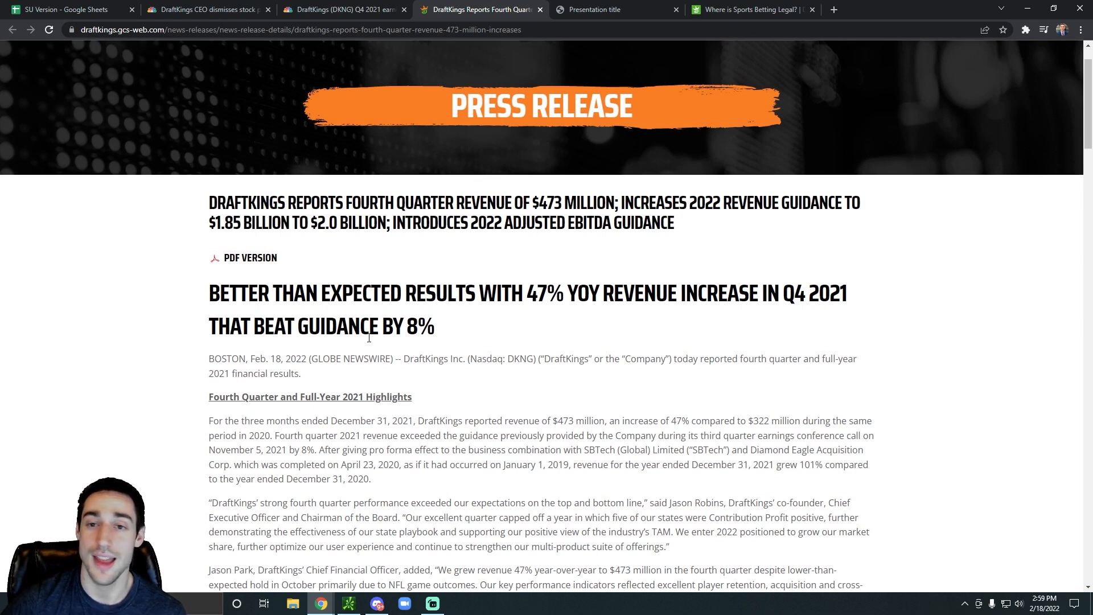
pyautogui.moveTo(526, 68)
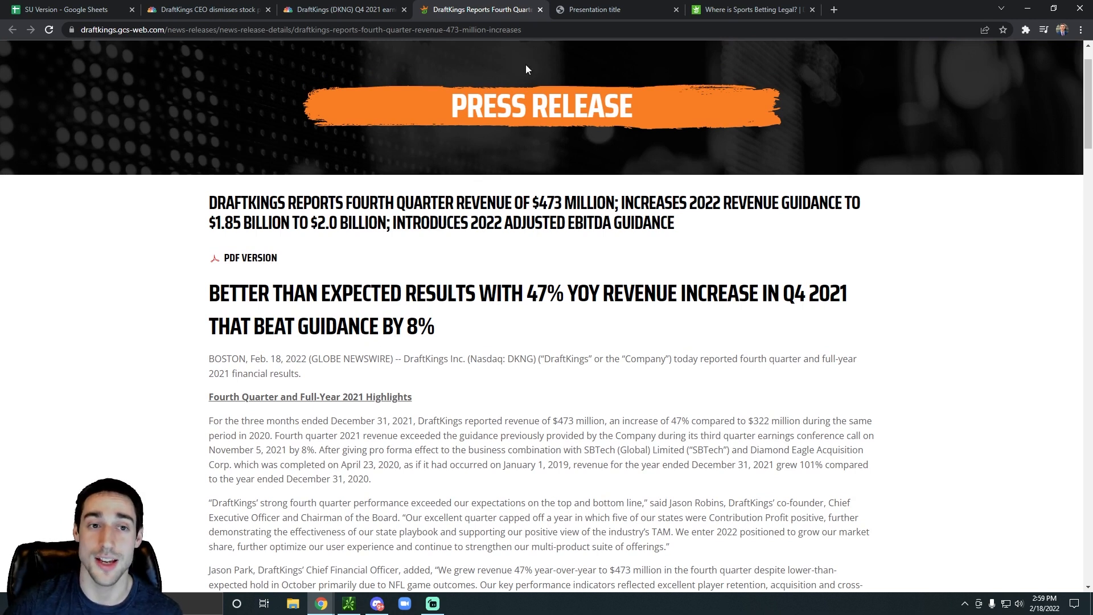
pyautogui.click(66, 9)
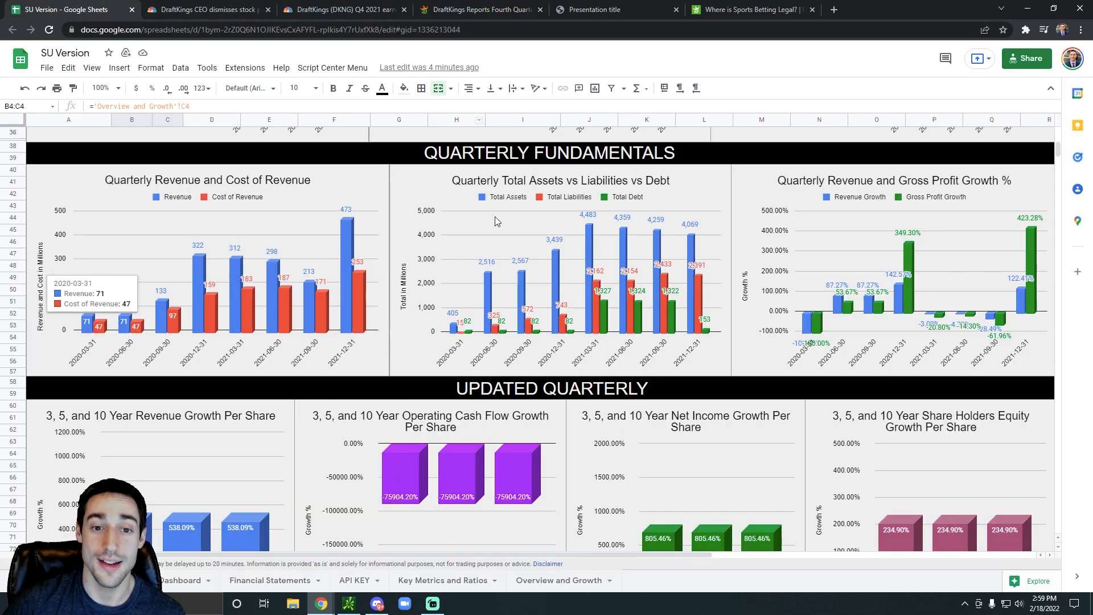
# Step: Scroll the DKNG dashboard to its top overview, then bring up the Q4 presentation
pyautogui.scroll(3)
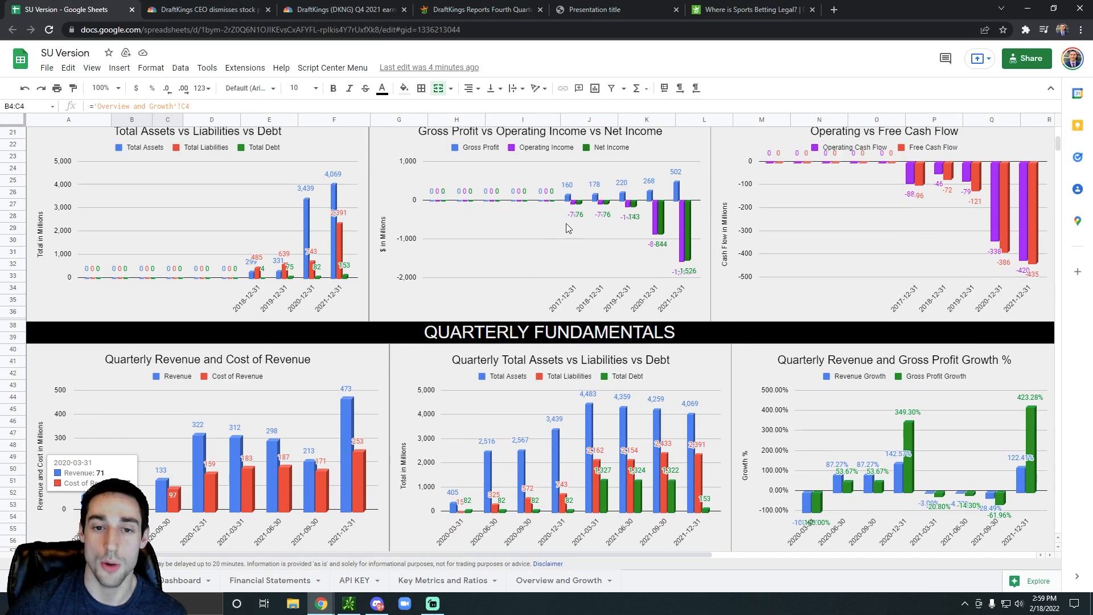
pyautogui.scroll(3)
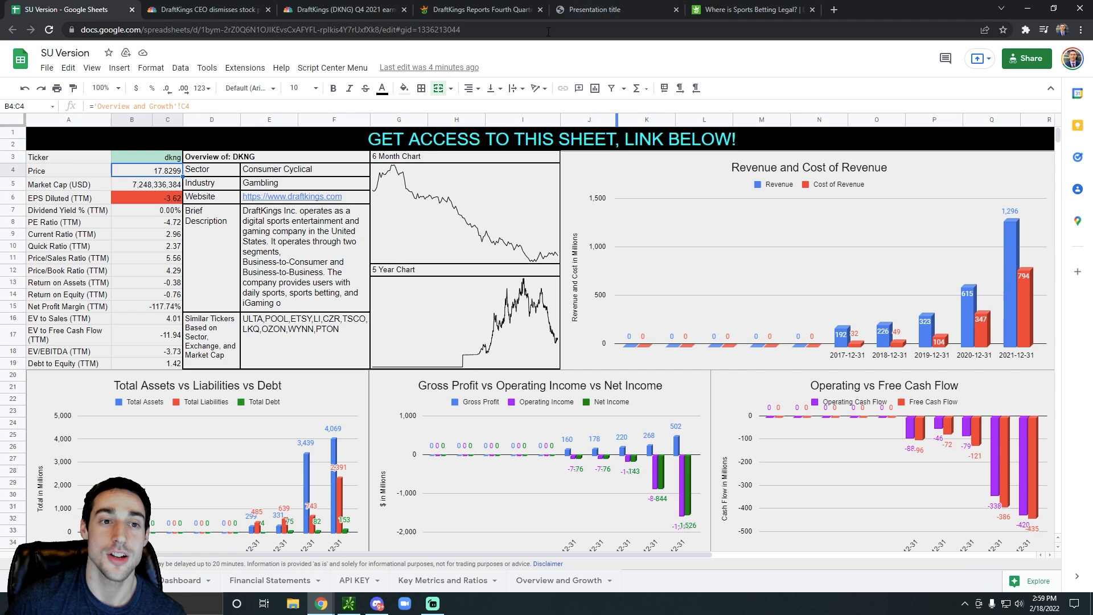
pyautogui.click(616, 9)
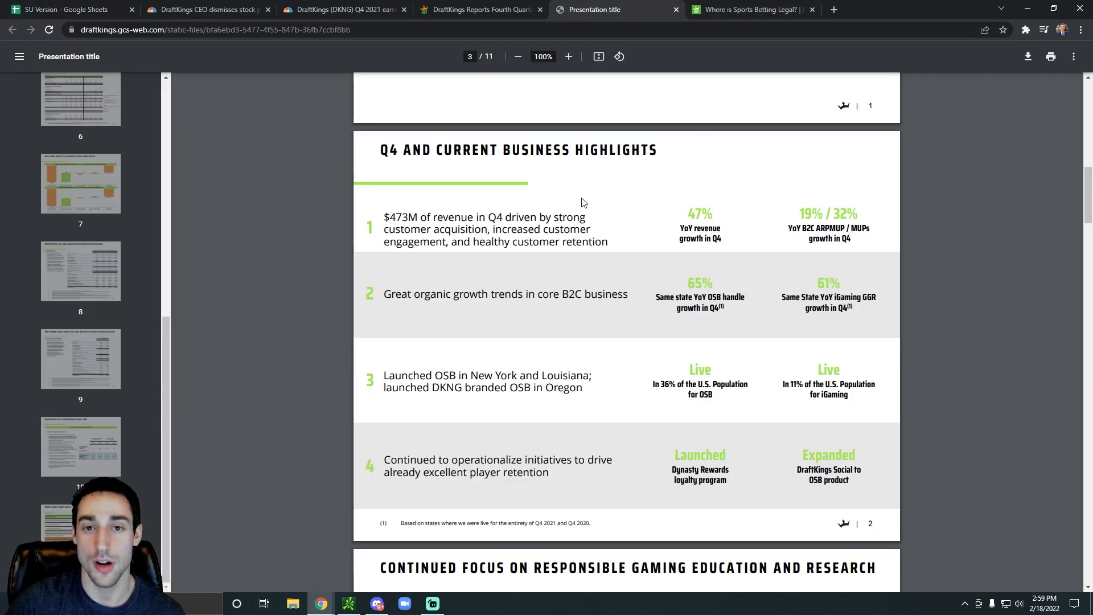
pyautogui.moveTo(580, 204)
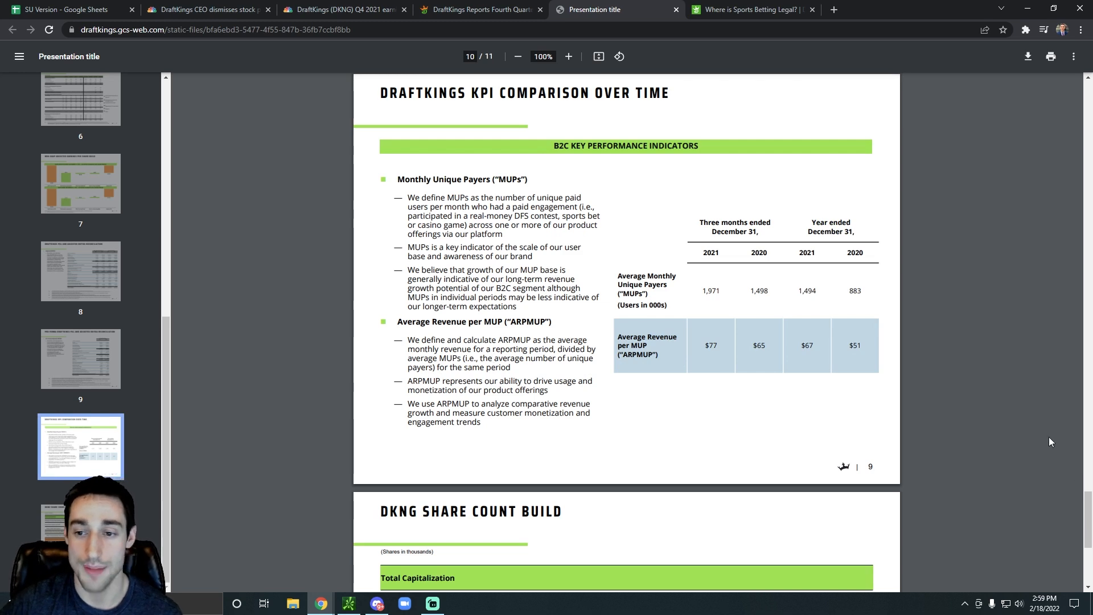
pyautogui.moveTo(854, 339)
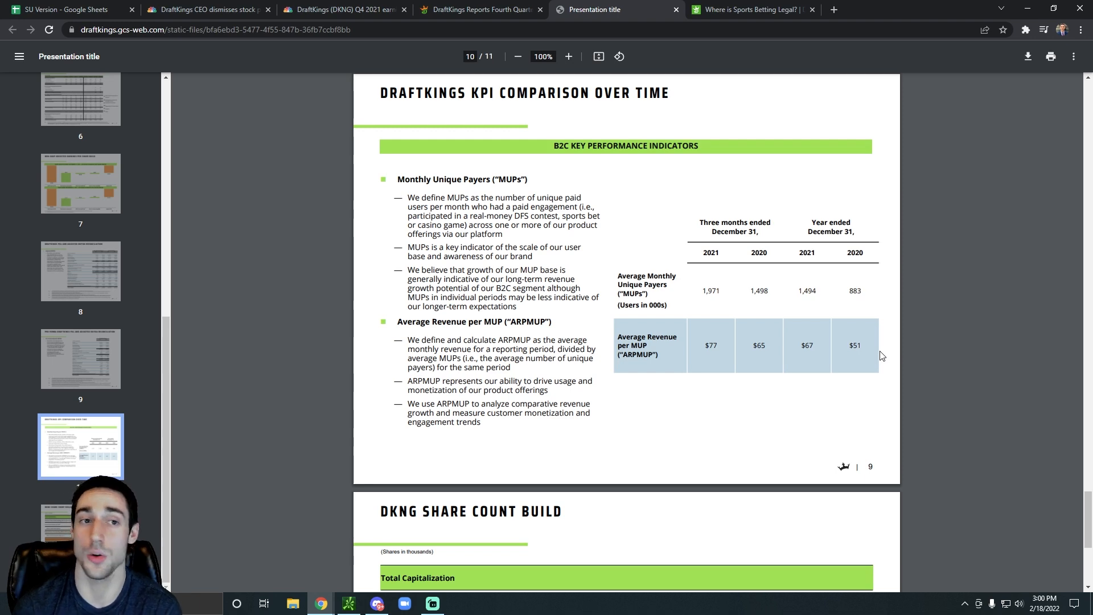
pyautogui.moveTo(746, 5)
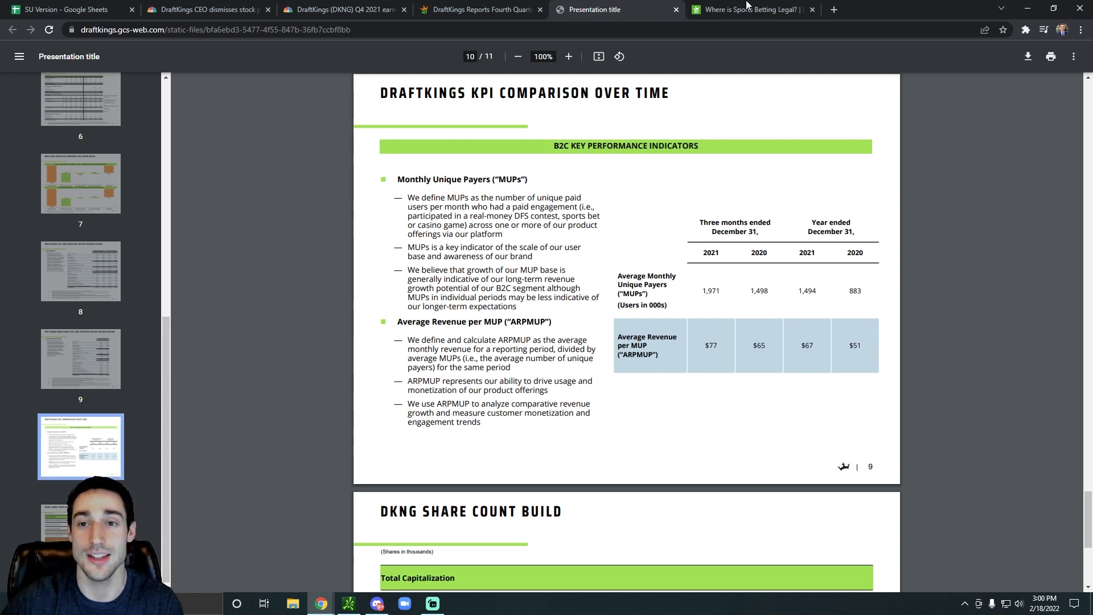
# Step: Switch to the 'Where is Sports Betting Legal?' page
pyautogui.click(752, 9)
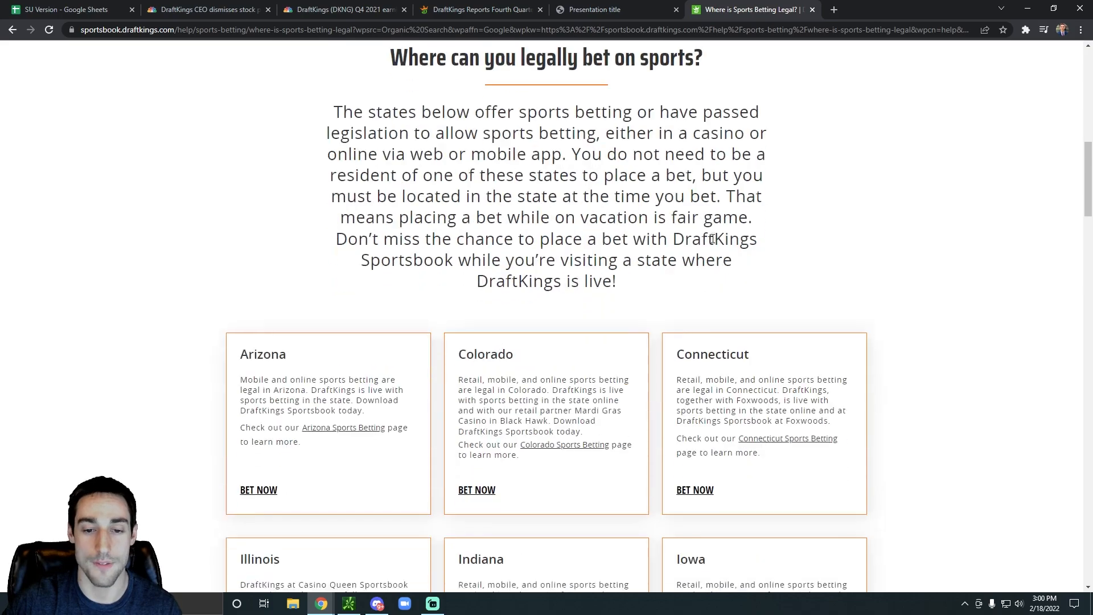
# Step: Review the U.S. legal betting map, then bring up thinkorswim's DKNG chart
pyautogui.scroll(3)
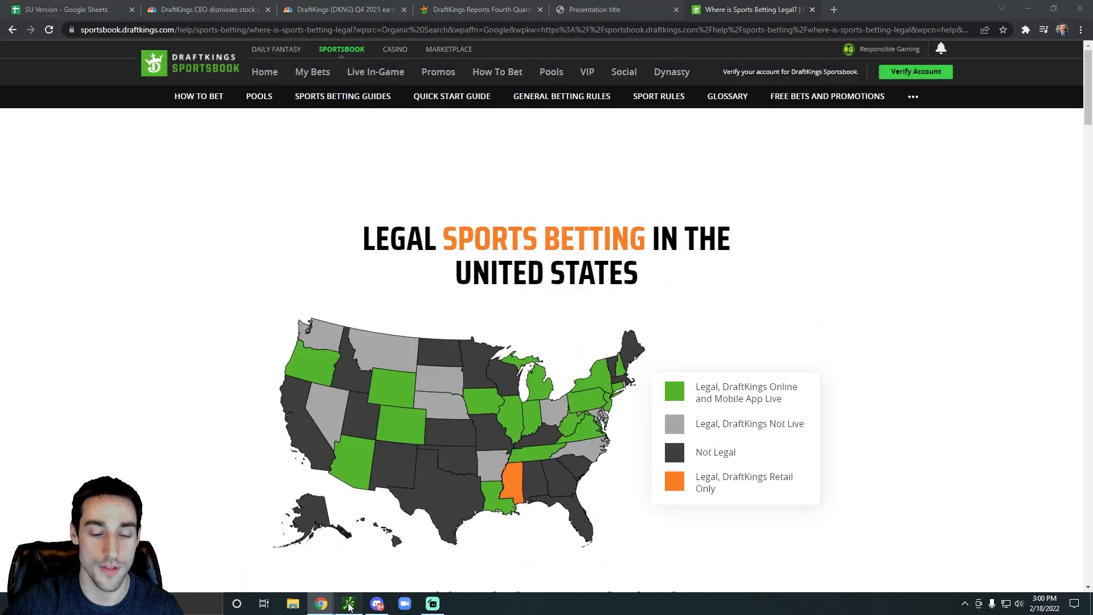
pyautogui.click(348, 603)
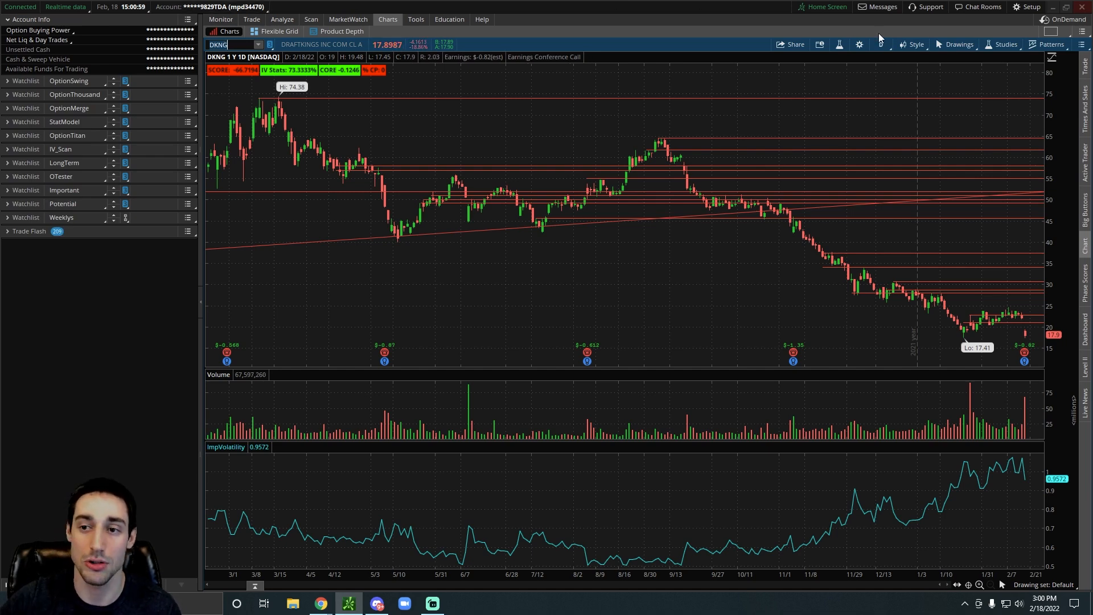
# Step: Chart DKNG in weekly max, 5-day 5-minute, then 1-year daily timeframes
pyautogui.click(881, 43)
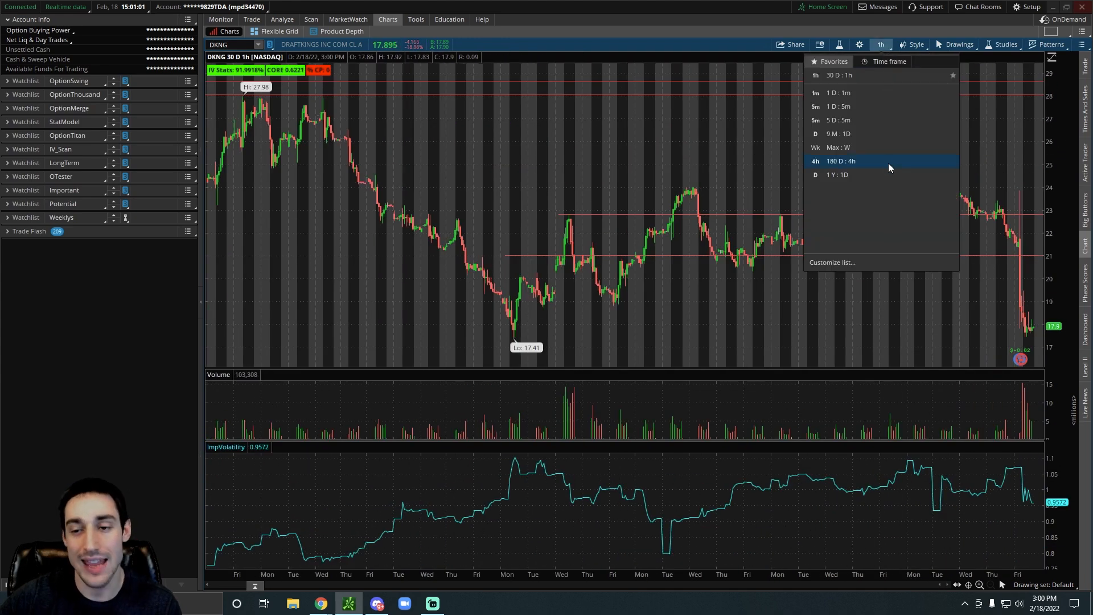
pyautogui.click(836, 147)
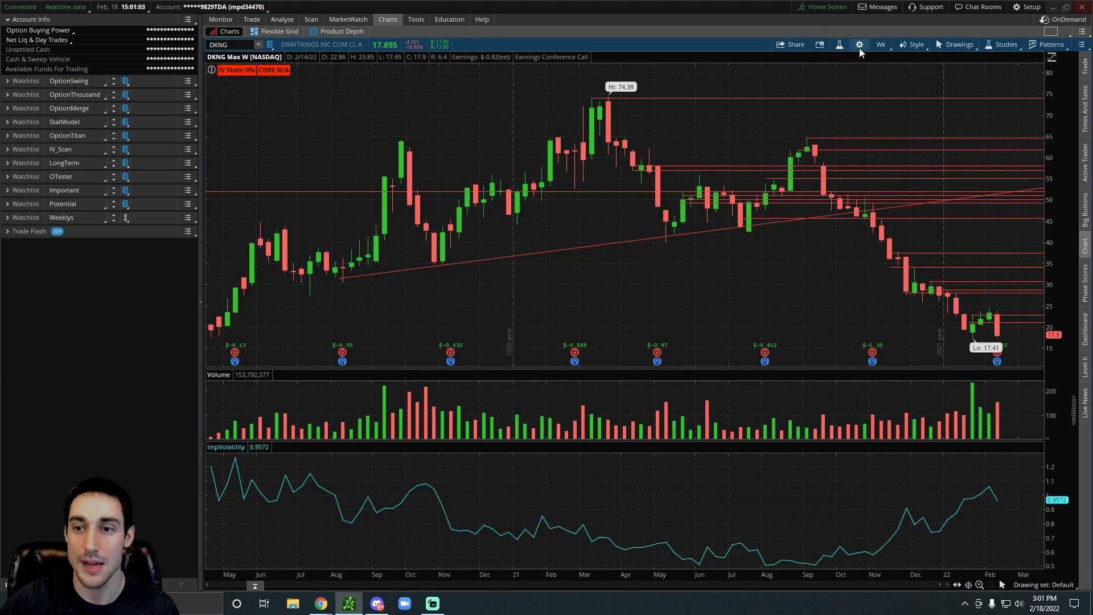
pyautogui.click(881, 44)
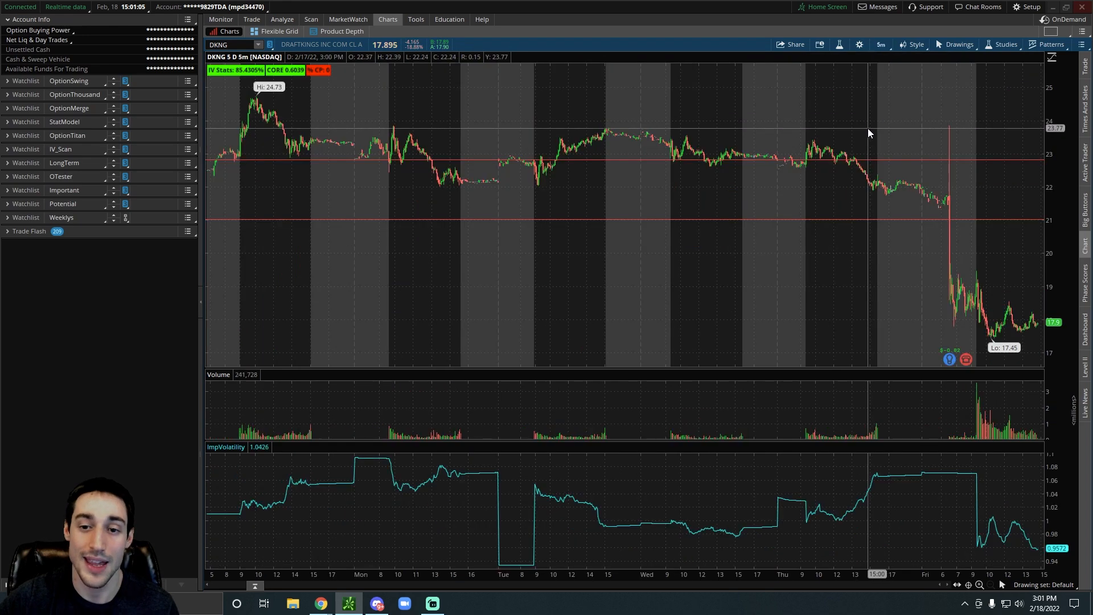
pyautogui.moveTo(715, 237)
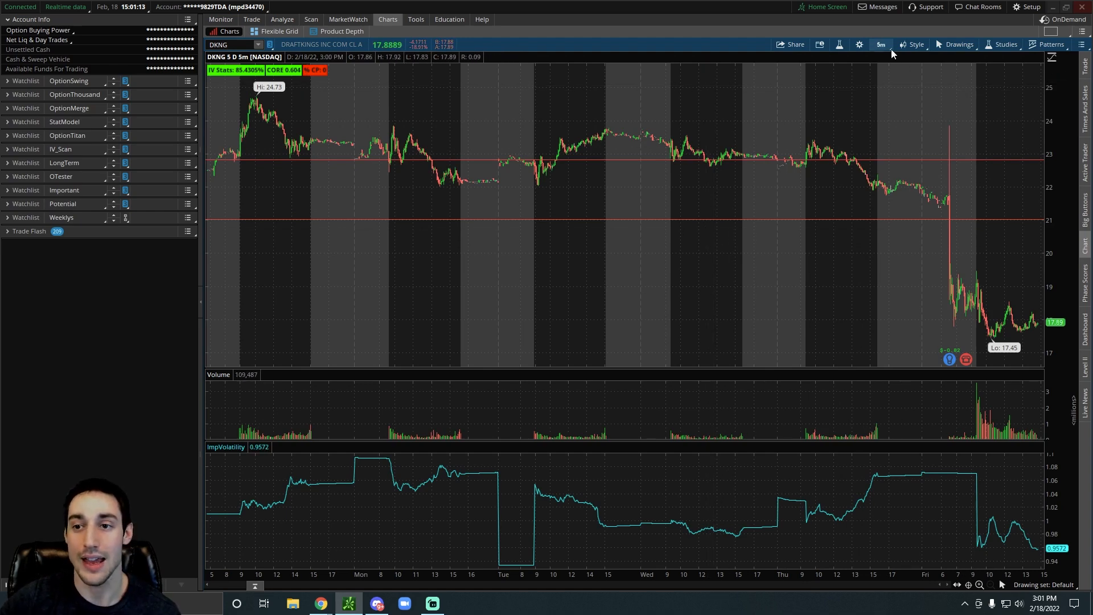
pyautogui.click(881, 44)
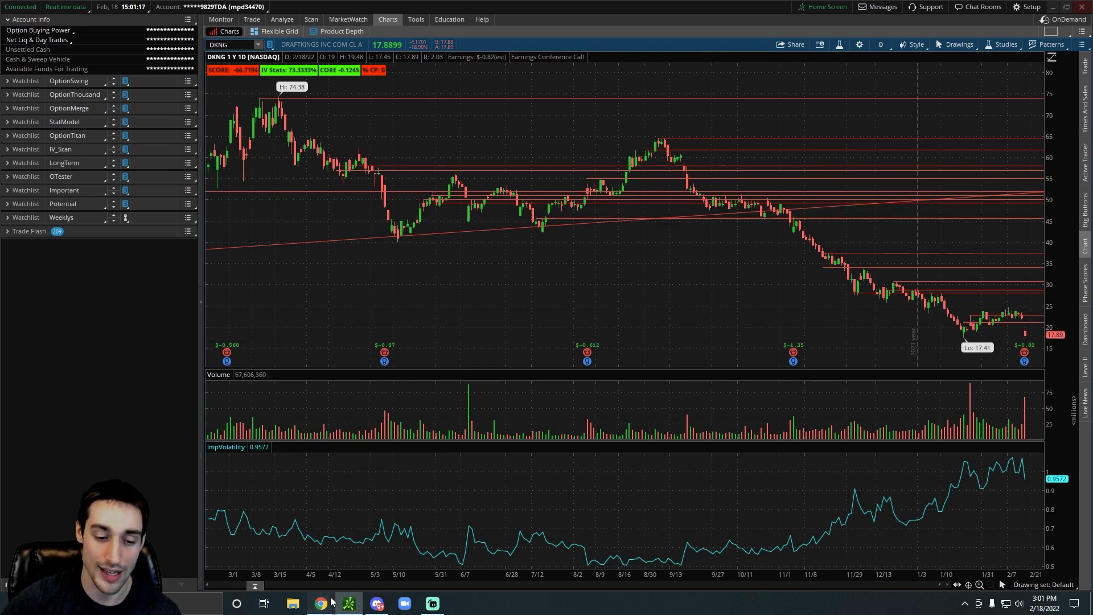
# Step: Return to Chrome and bring up the SU Version DKNG fundamentals dashboard
pyautogui.click(319, 603)
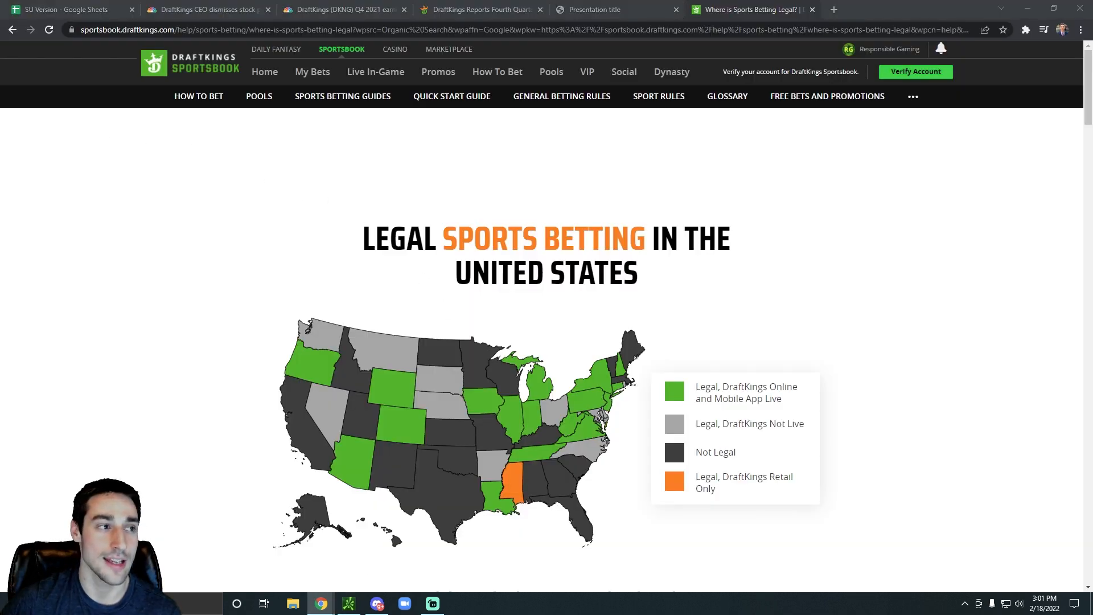
pyautogui.scroll(-3)
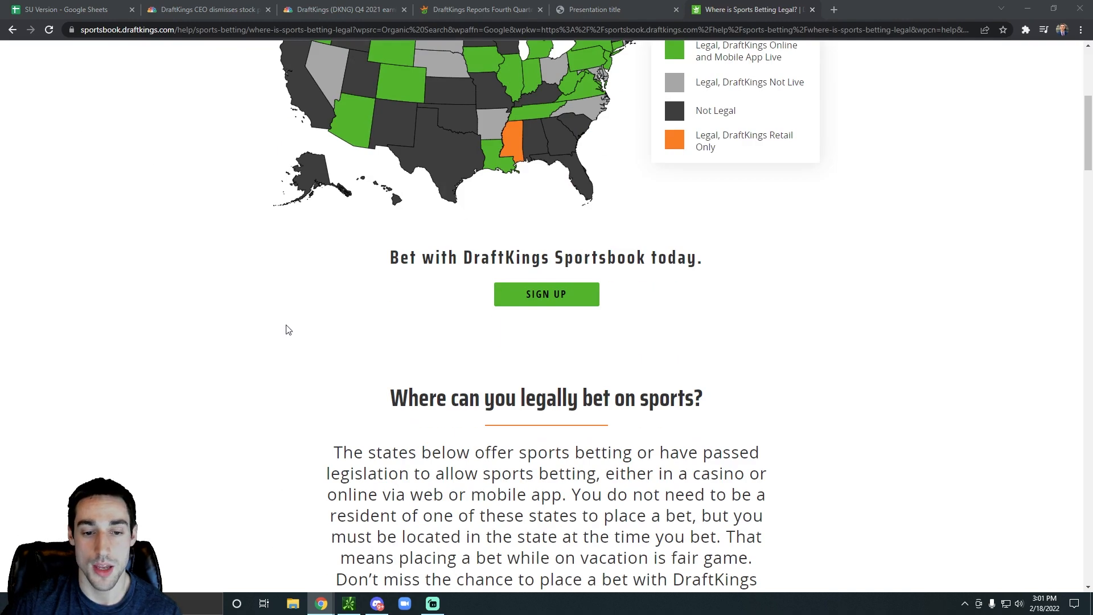
pyautogui.click(66, 10)
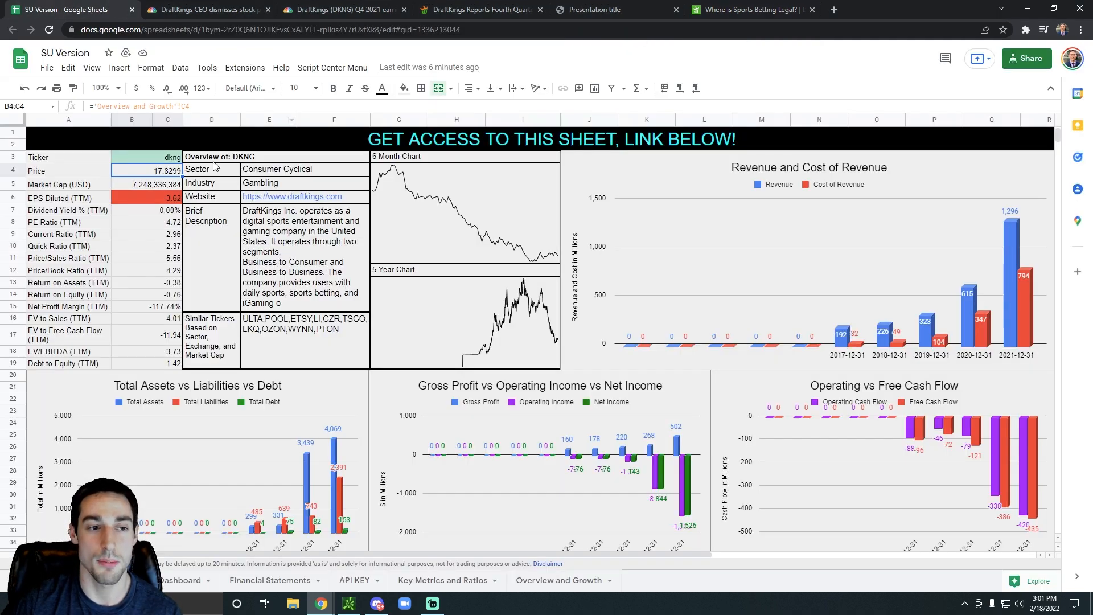
# Step: Select cell B3 holding the dkng ticker that drives the dashboard
pyautogui.click(166, 157)
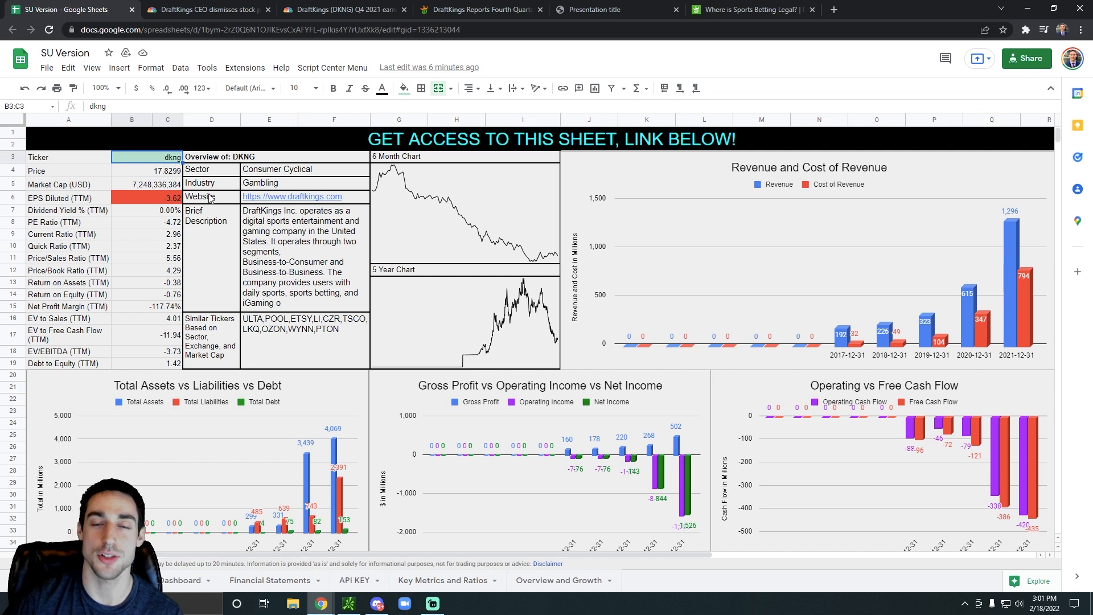
pyautogui.moveTo(382, 324)
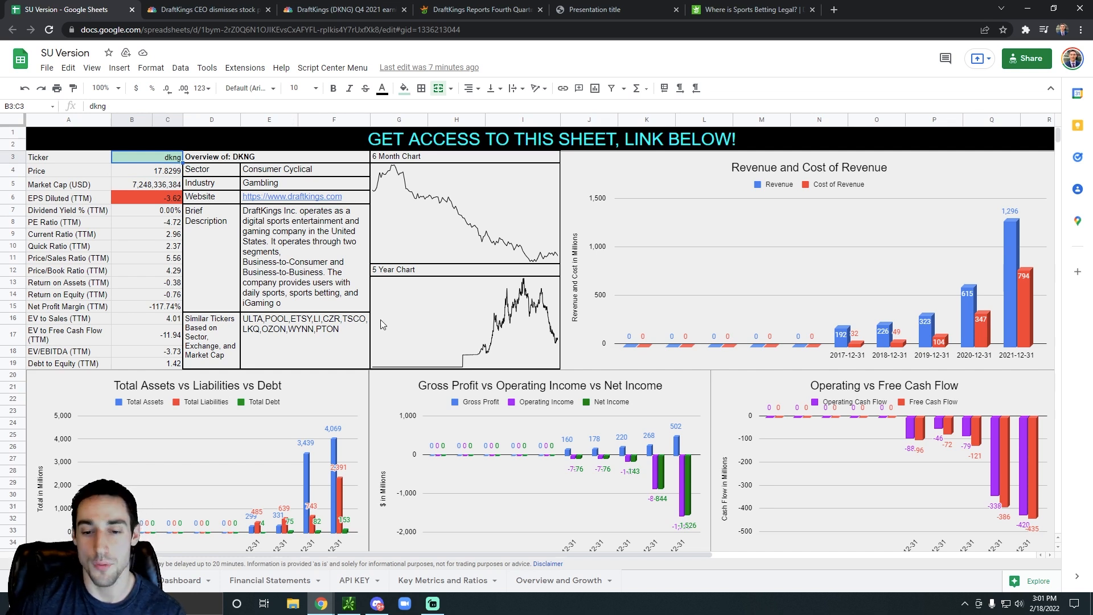
pyautogui.moveTo(573, 405)
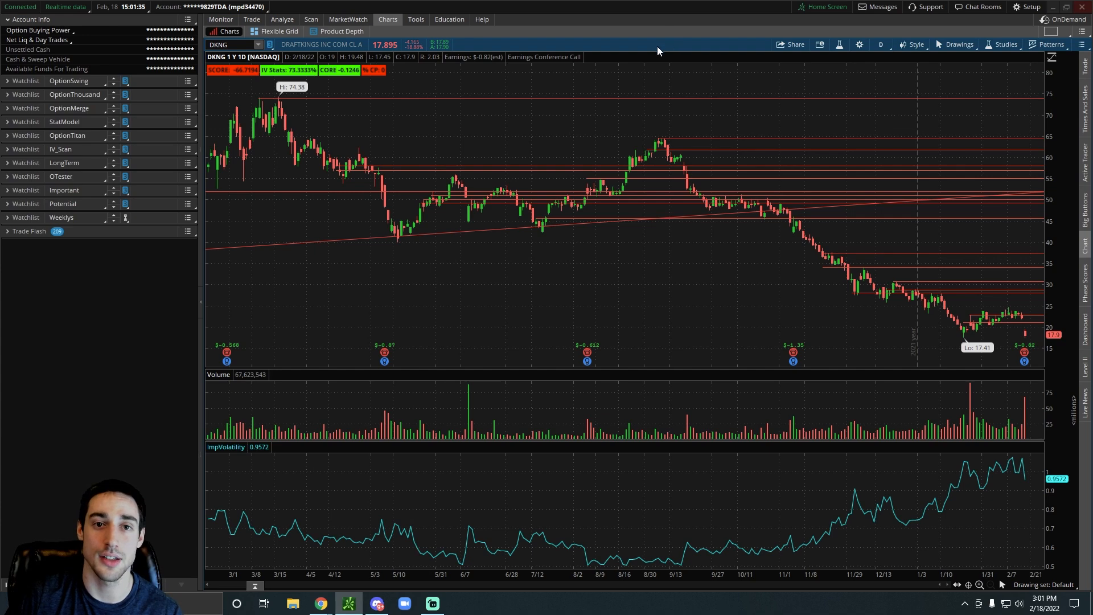
pyautogui.moveTo(668, 147)
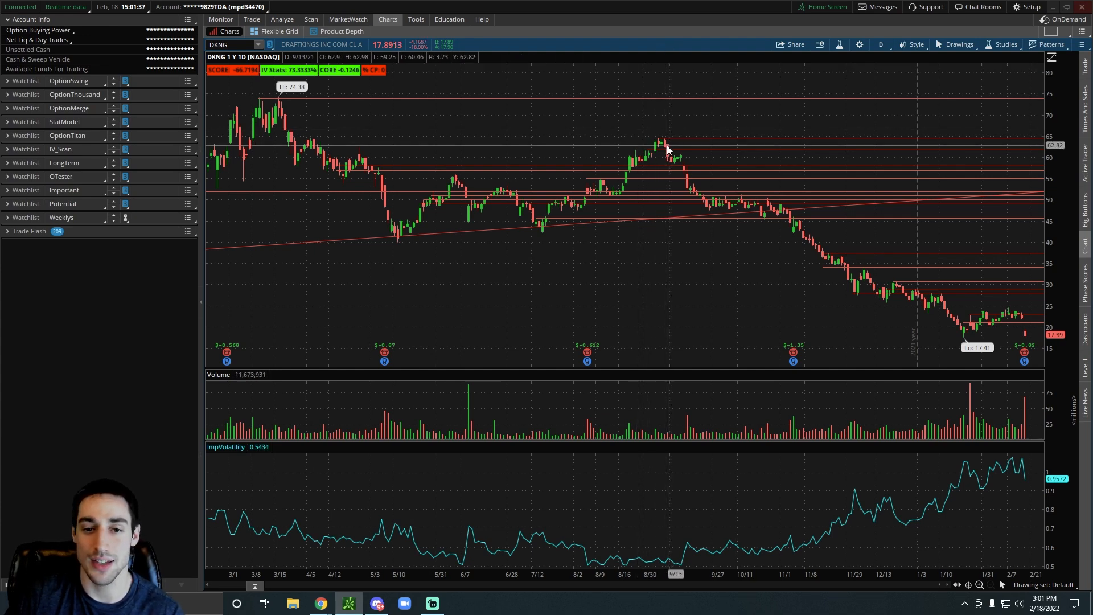
pyautogui.moveTo(668, 148)
pyautogui.write('TSLA')
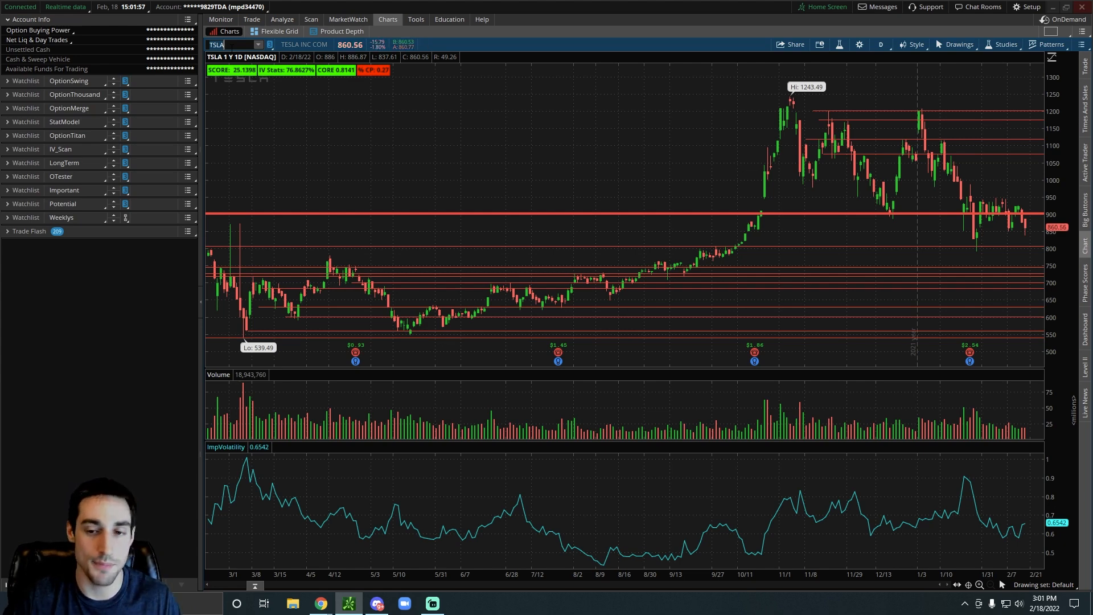
pyautogui.moveTo(655, 130)
pyautogui.write('DKNG')
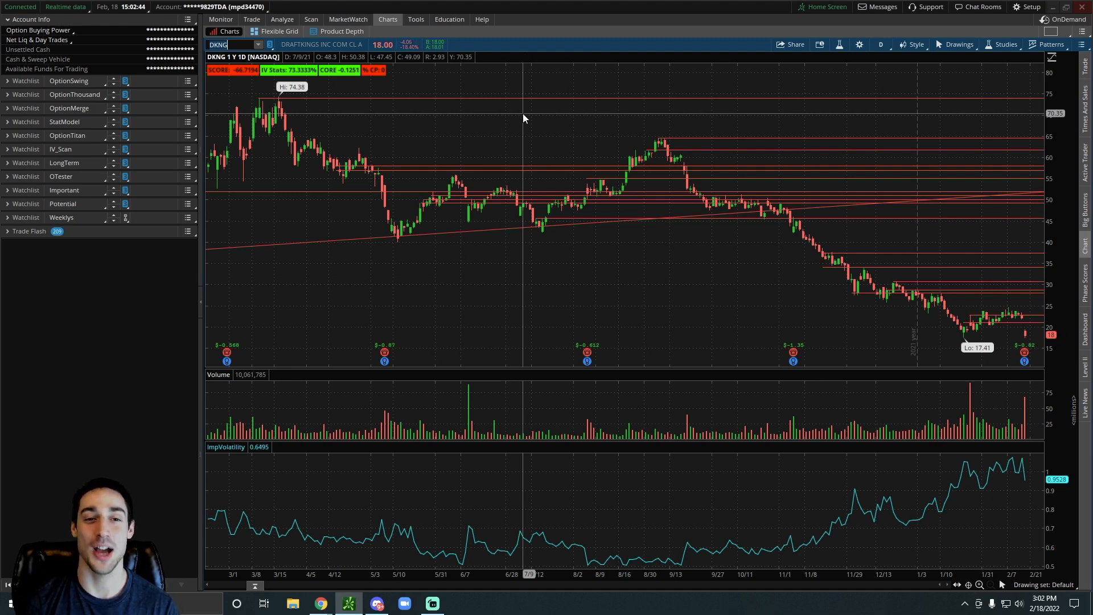
pyautogui.moveTo(572, 78)
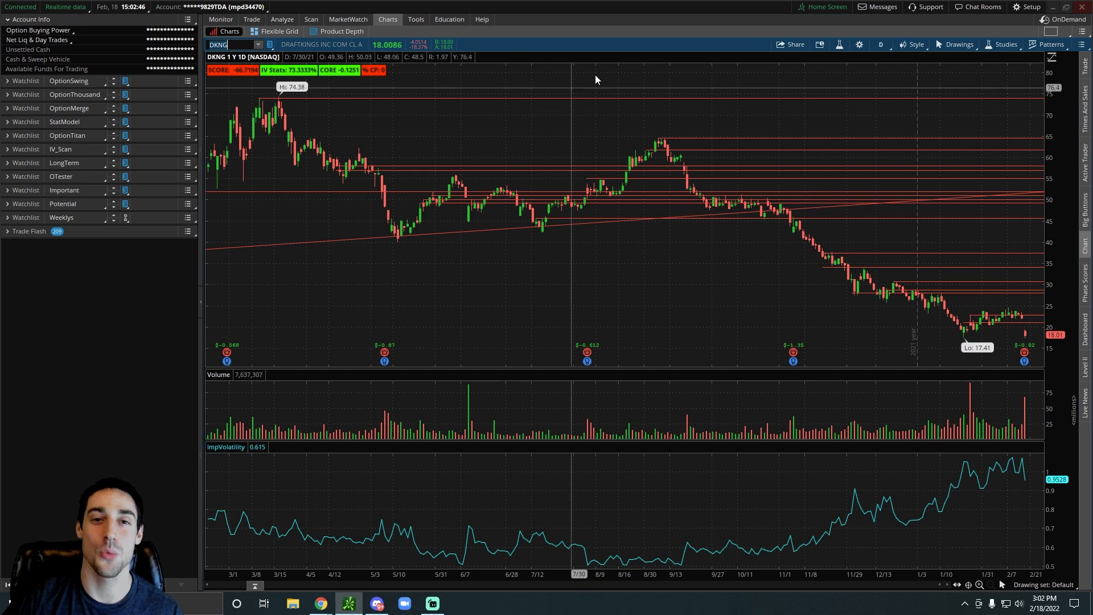
# Step: Choose the 5 D : 5m timeframe on the DKNG chart
pyautogui.click(880, 44)
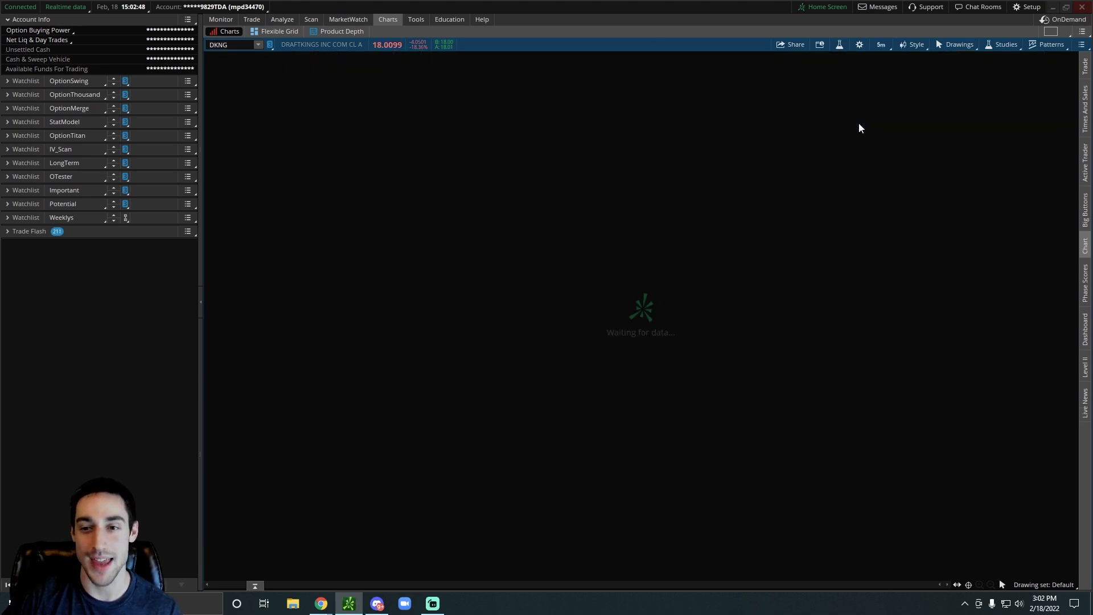
pyautogui.moveTo(779, 118)
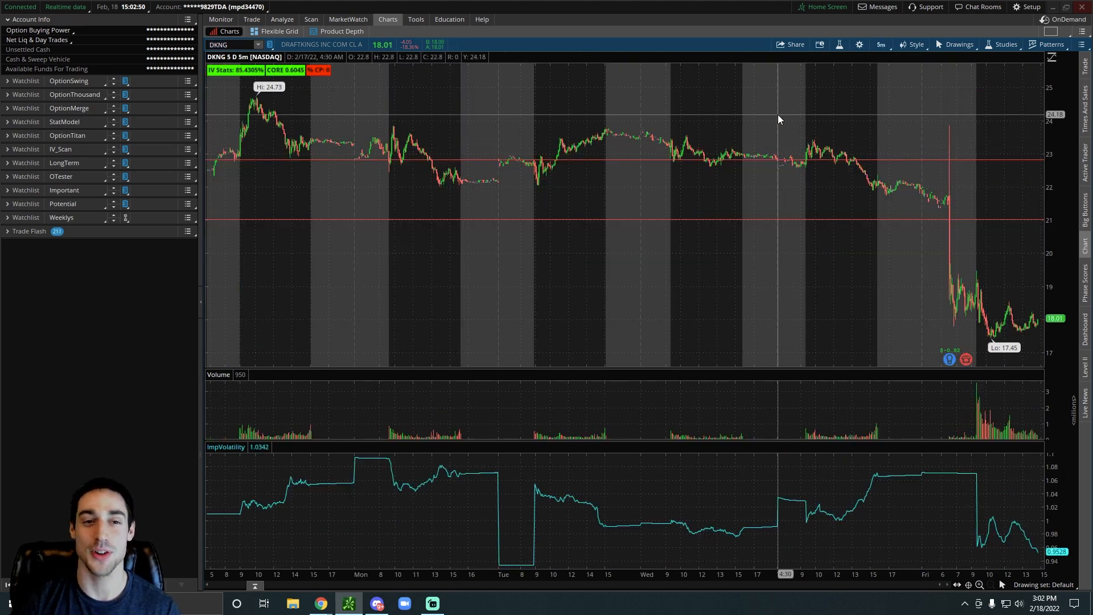